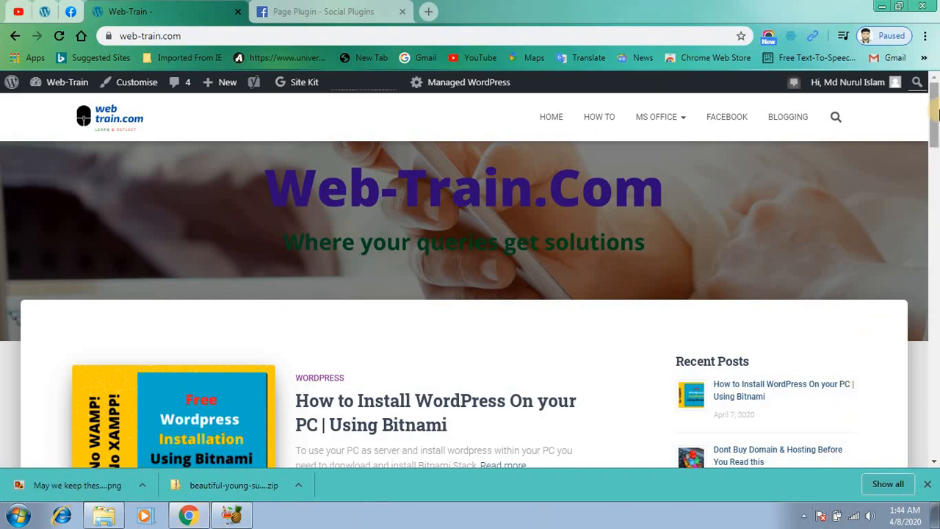
Browse the Page Plugin documentation, then go to the Like Button plugin from the Social Plugins sidebar
scroll("down", 3)
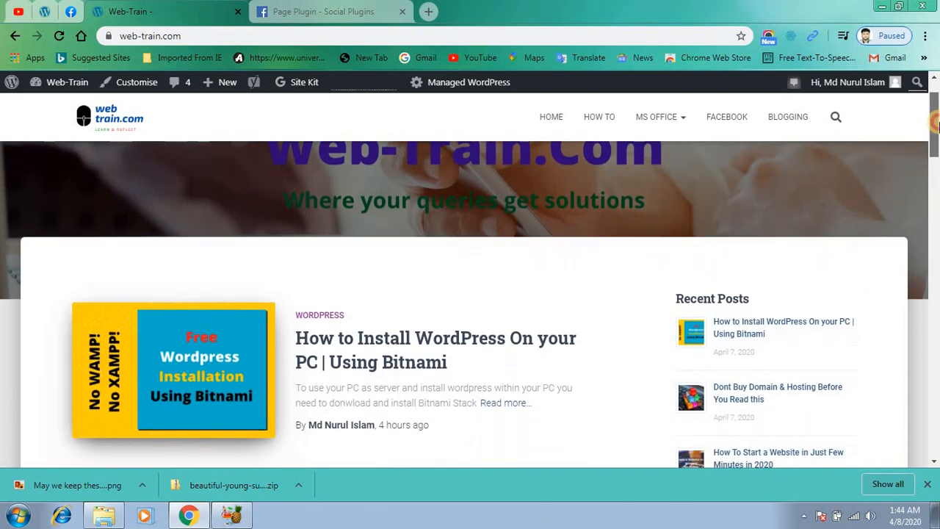
scroll("down", 3)
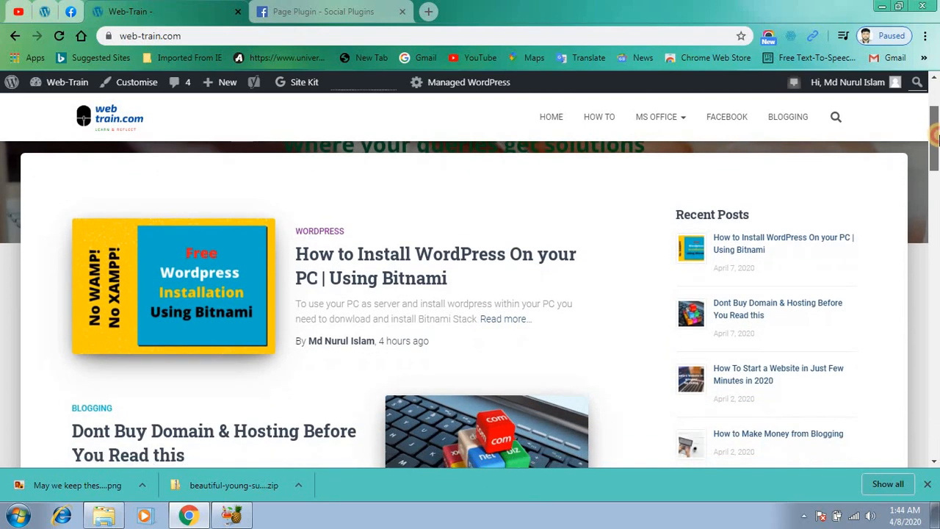
scroll("down", 3)
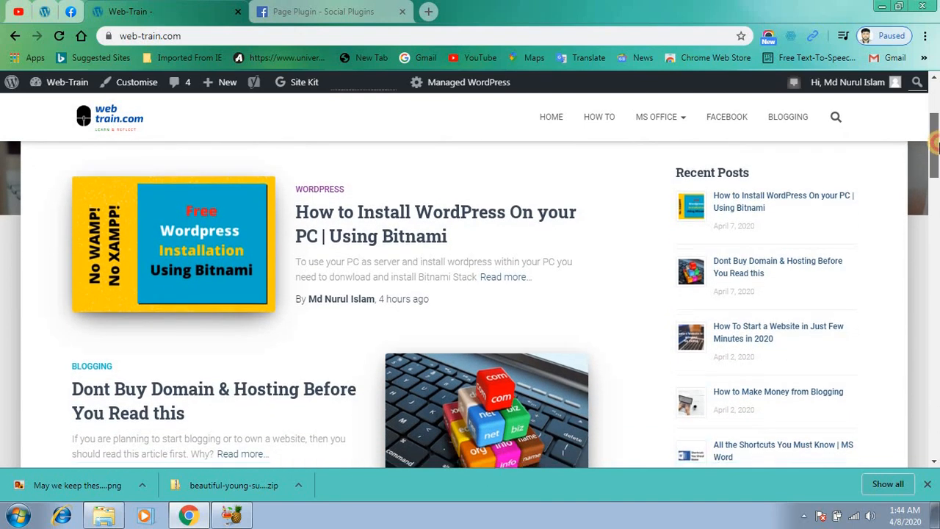
scroll("down", 3)
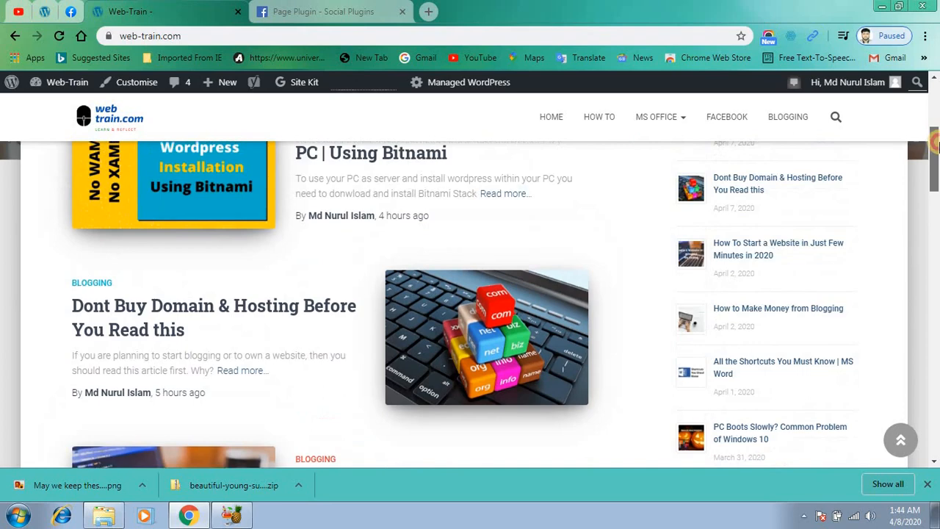
scroll("up", 3)
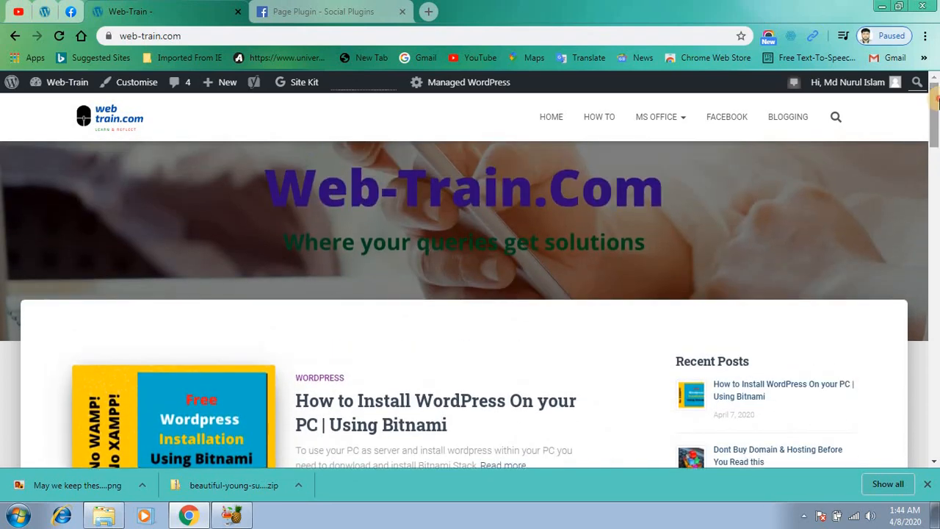
scroll("down", 3)
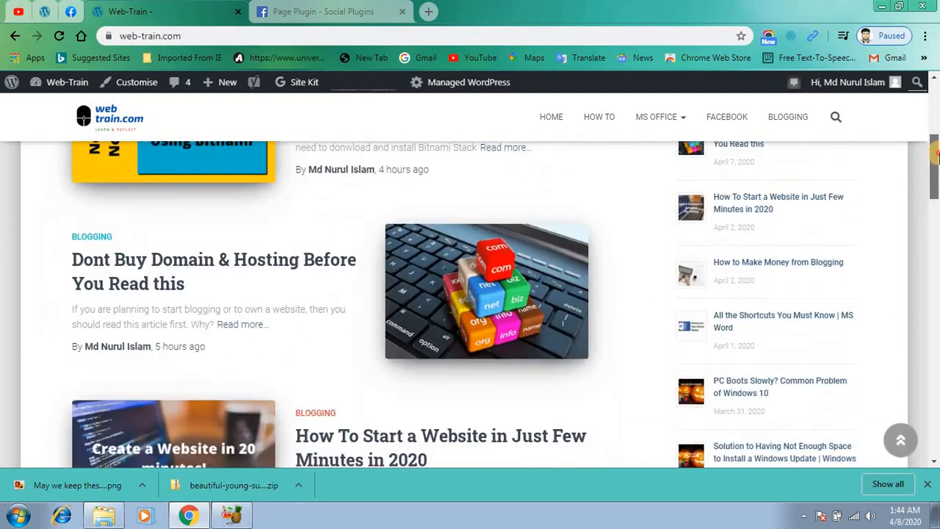
scroll("down", 3)
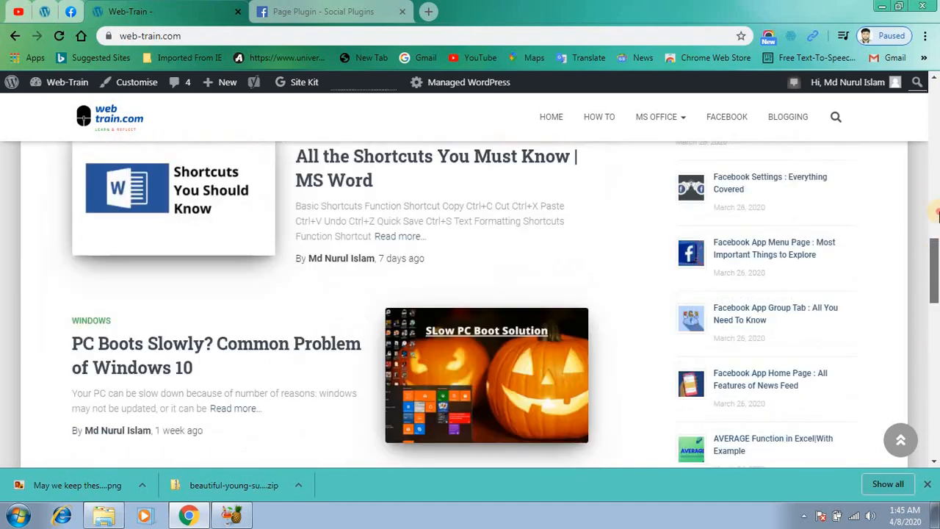
scroll("up", 3)
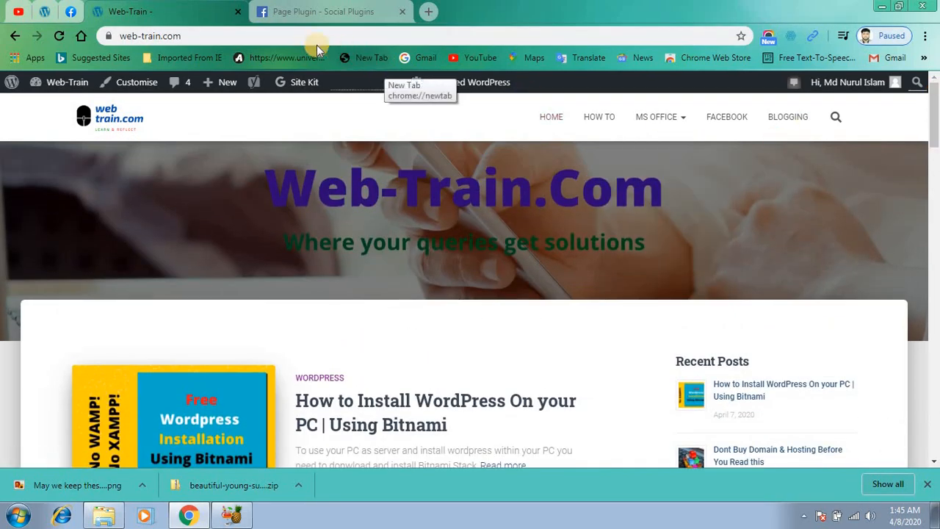
left_click(331, 11)
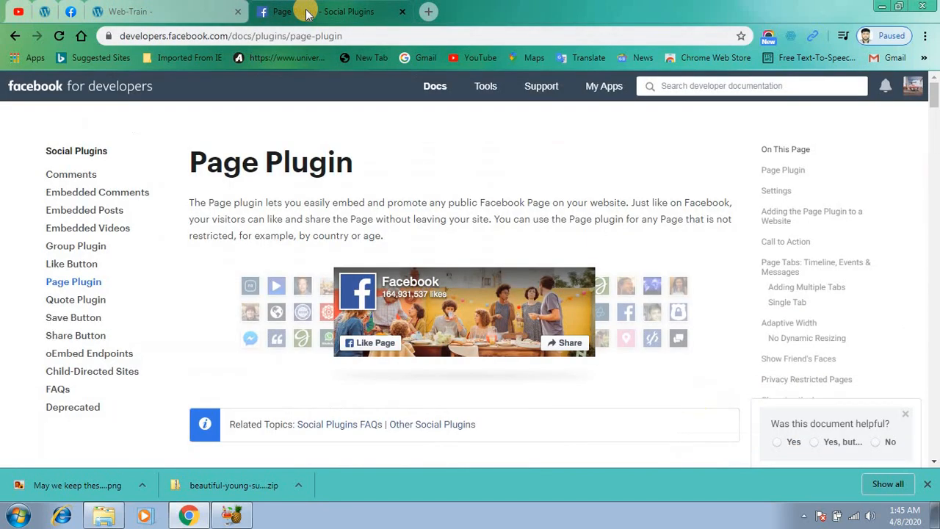
mouse_move(394, 156)
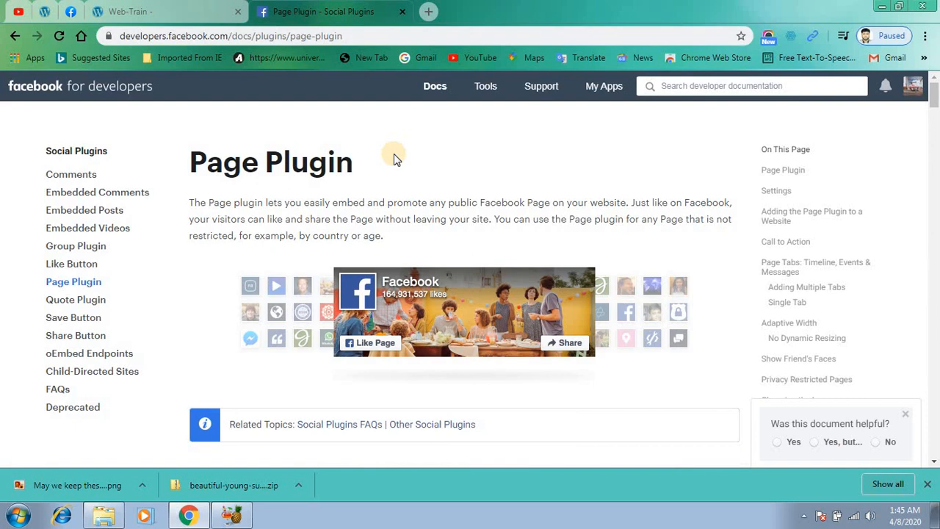
mouse_move(182, 40)
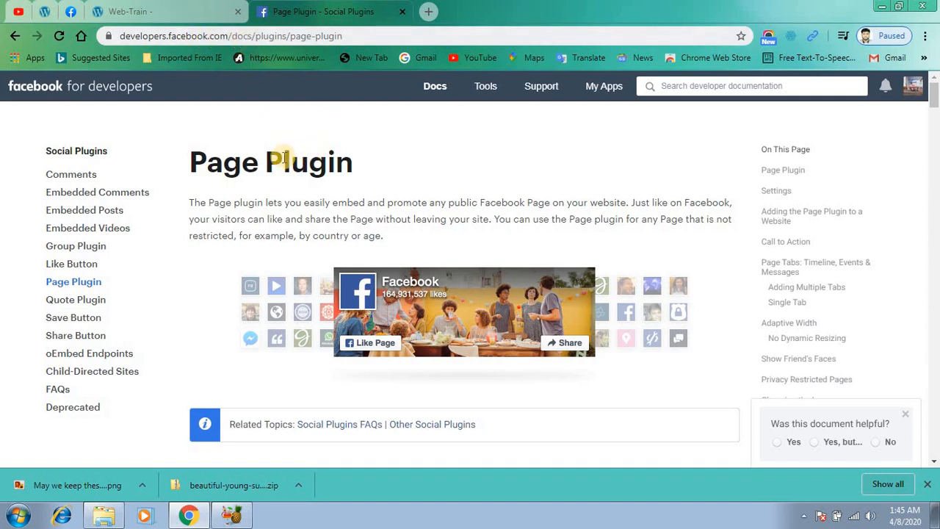
mouse_move(131, 262)
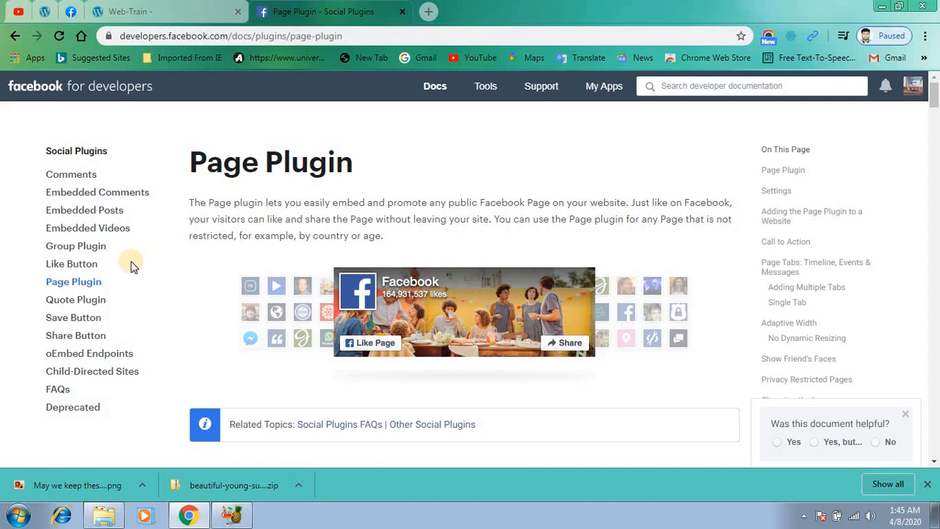
left_click(71, 264)
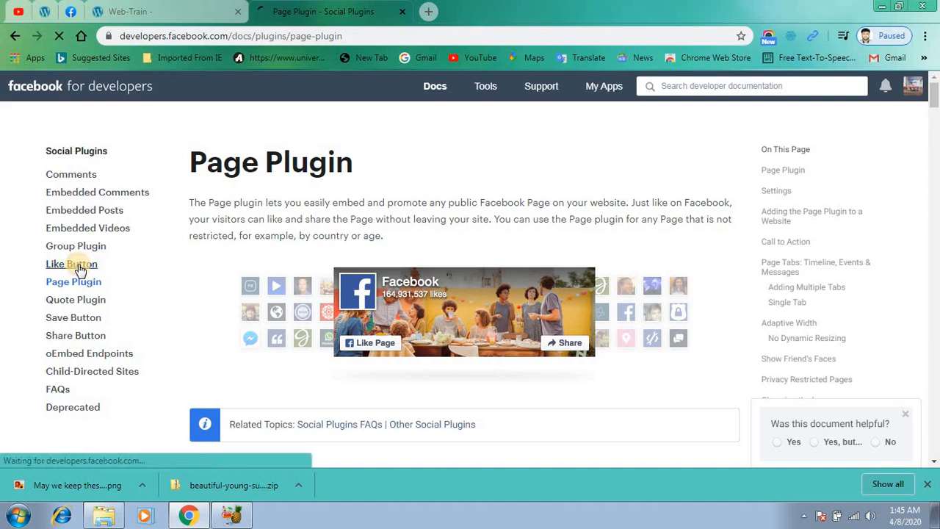
Load the Like Button for the Web documentation and reload it from the left sidebar
left_click(71, 263)
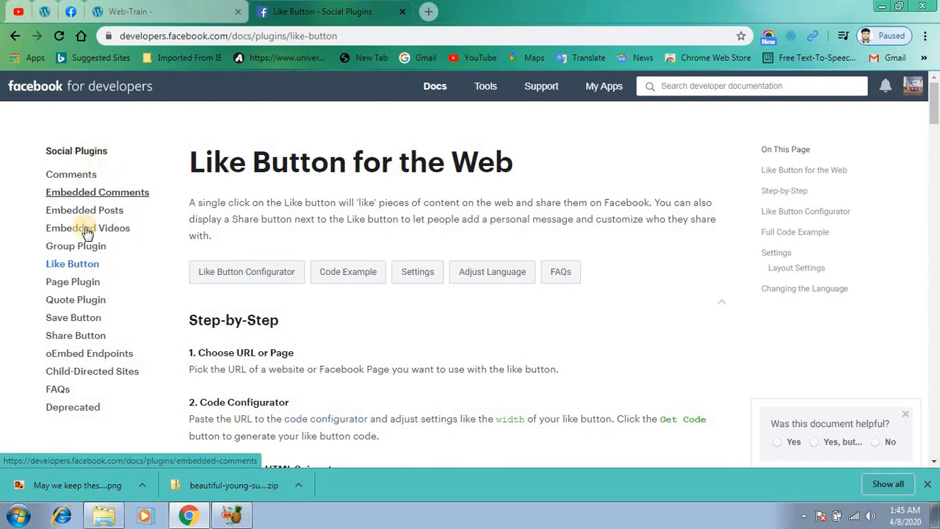
mouse_move(55, 360)
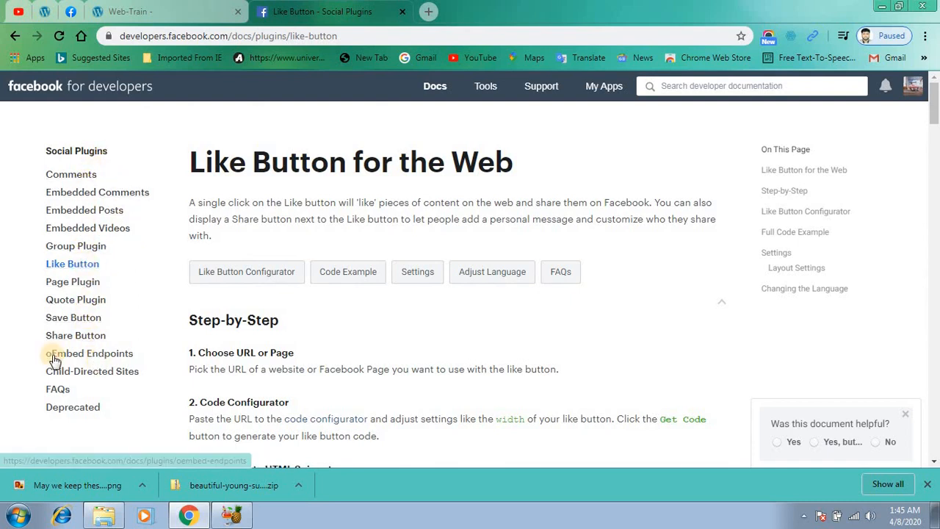
mouse_move(7, 326)
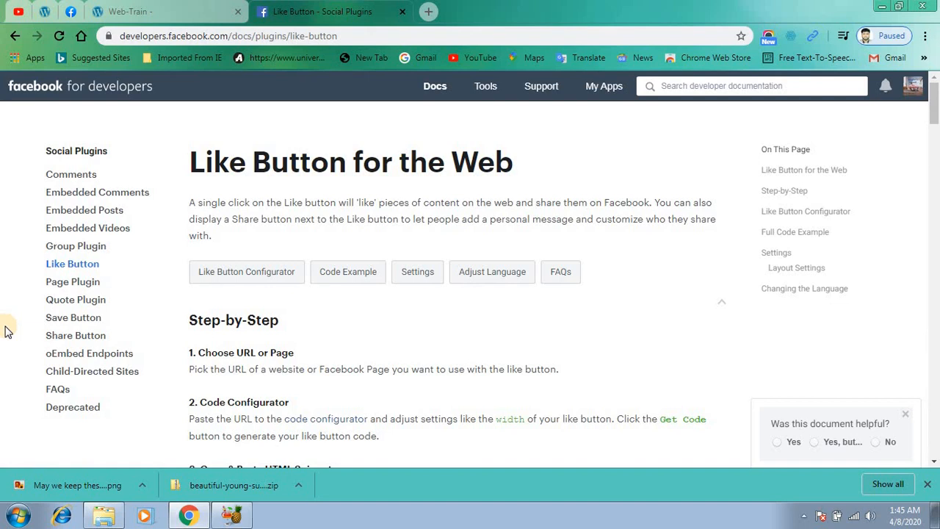
mouse_move(6, 299)
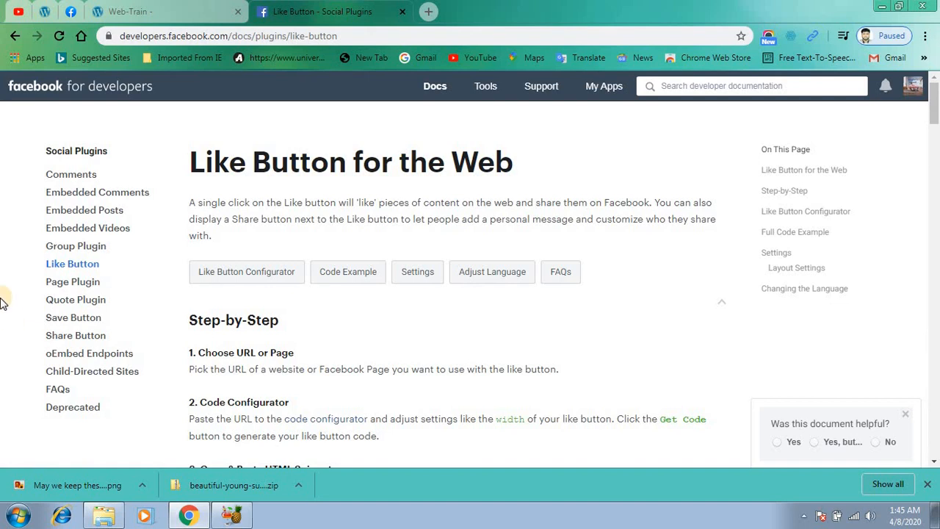
mouse_move(16, 285)
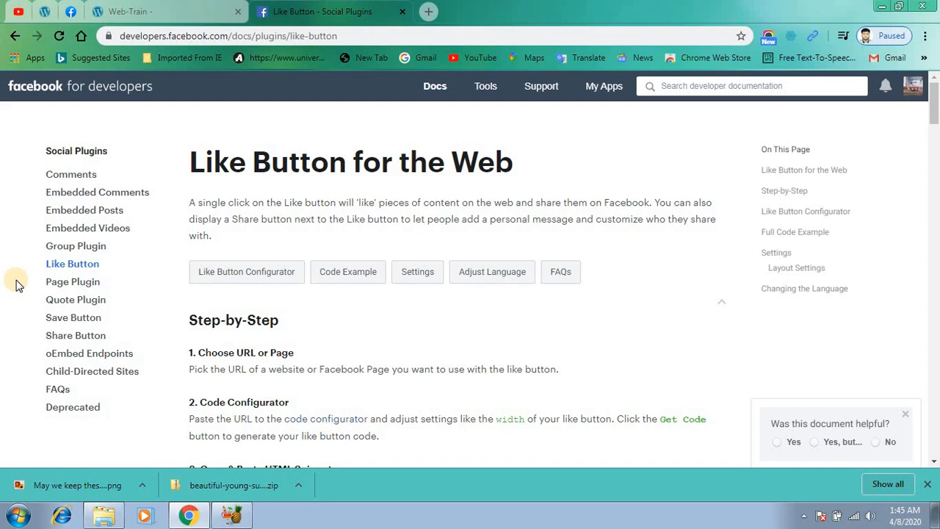
mouse_move(32, 292)
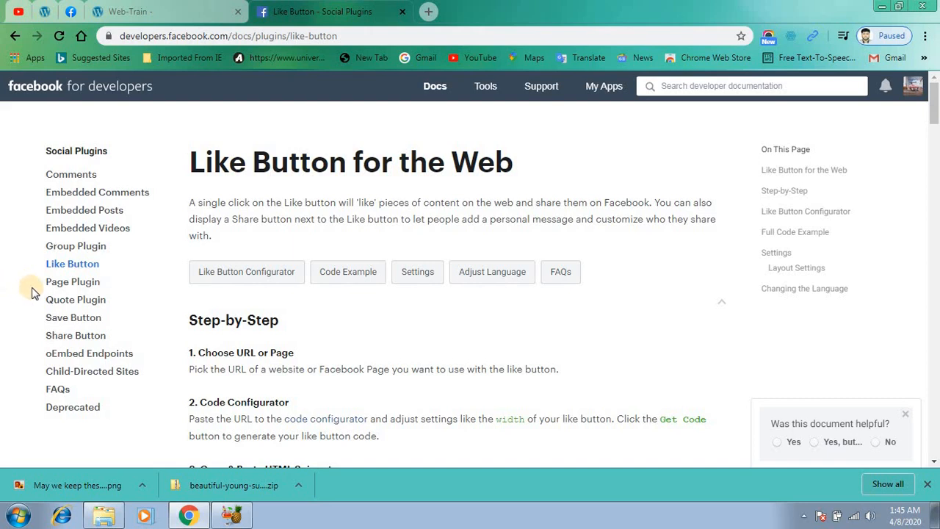
mouse_move(72, 264)
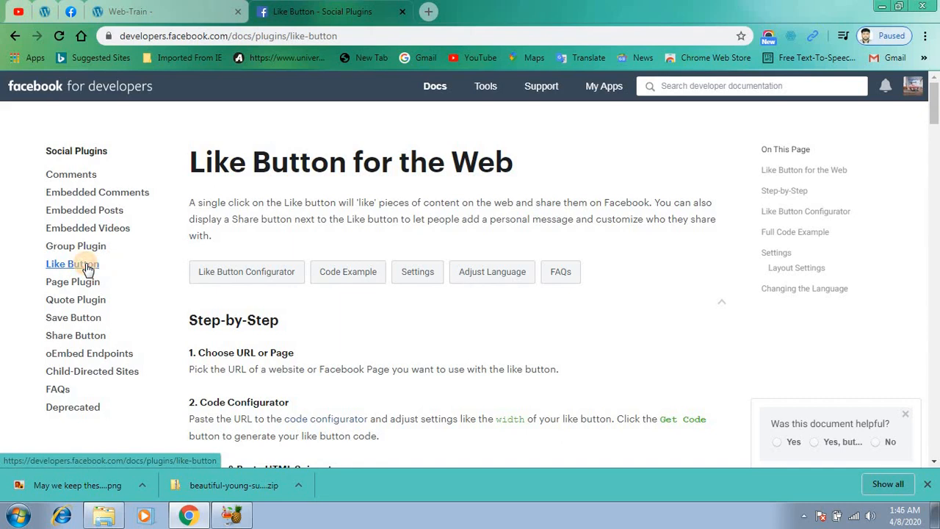
left_click(71, 263)
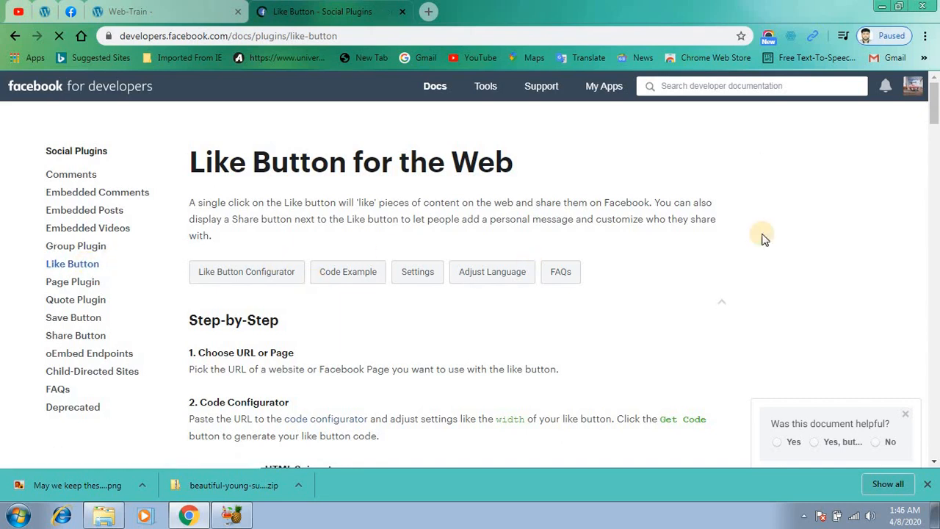
Put the Wow How Facebook page address into the configurator's URL to Like field
scroll("down", 3)
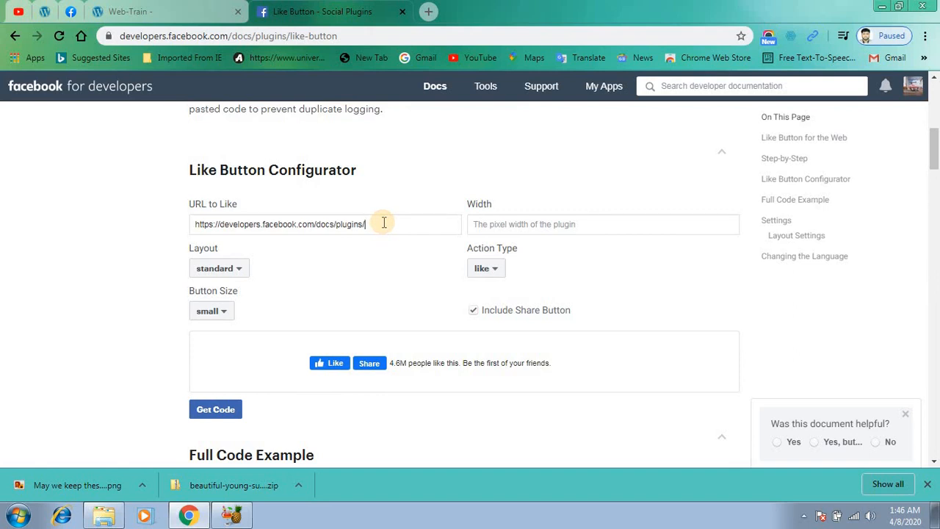
left_click(71, 11)
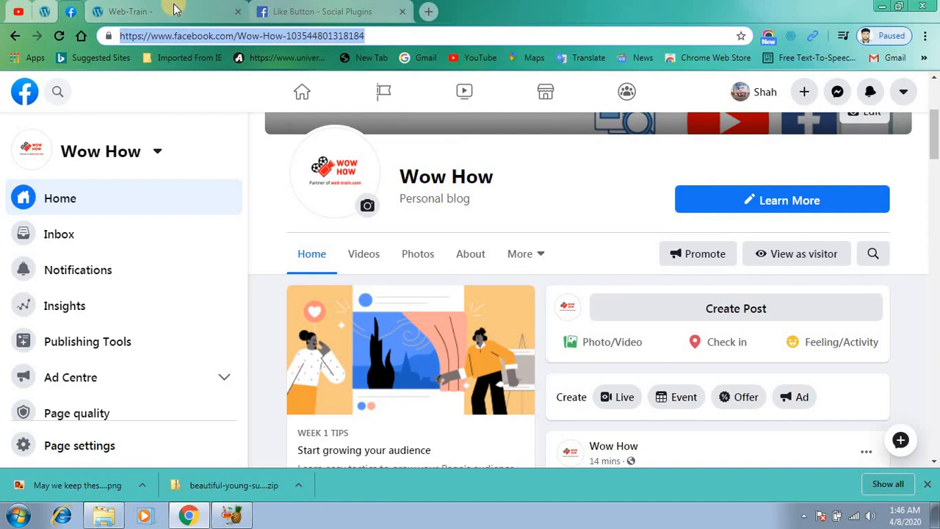
left_click(321, 11)
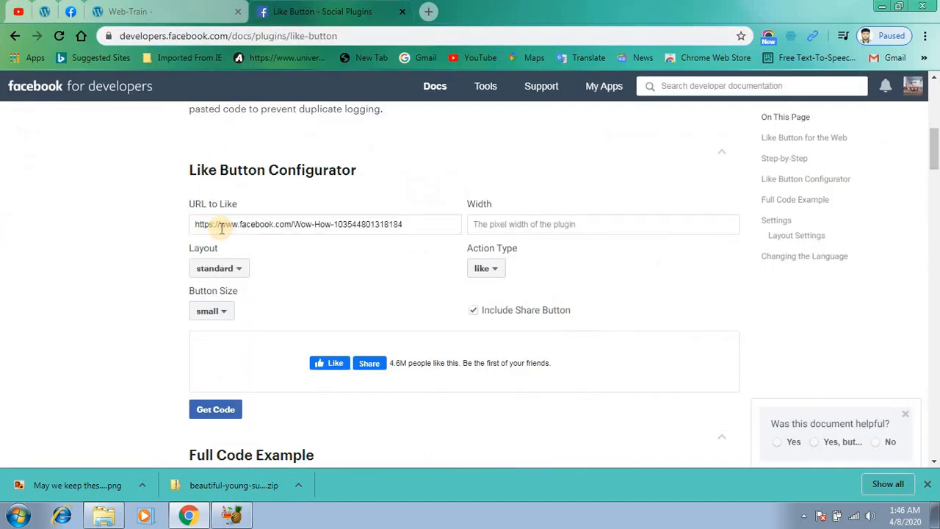
Like the Wow How page in the preview and settle the button layout on box_count
left_click(329, 362)
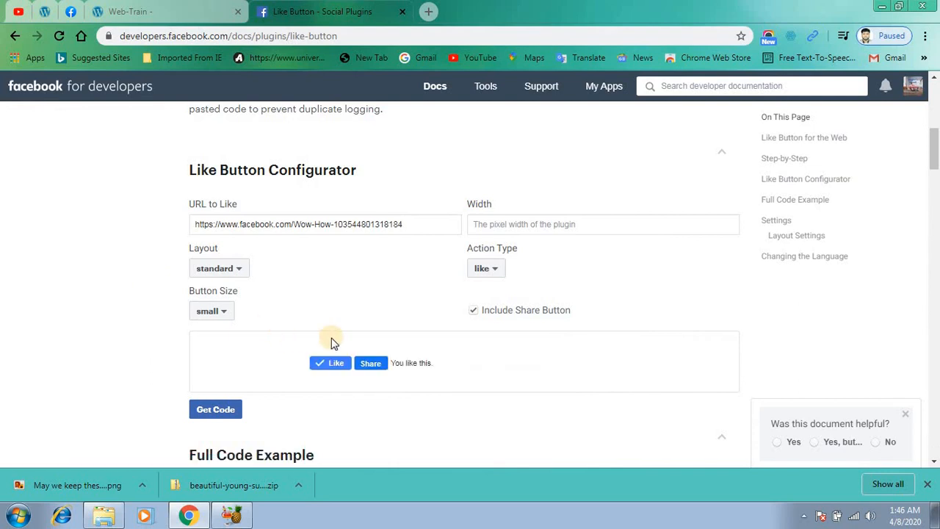
mouse_move(411, 392)
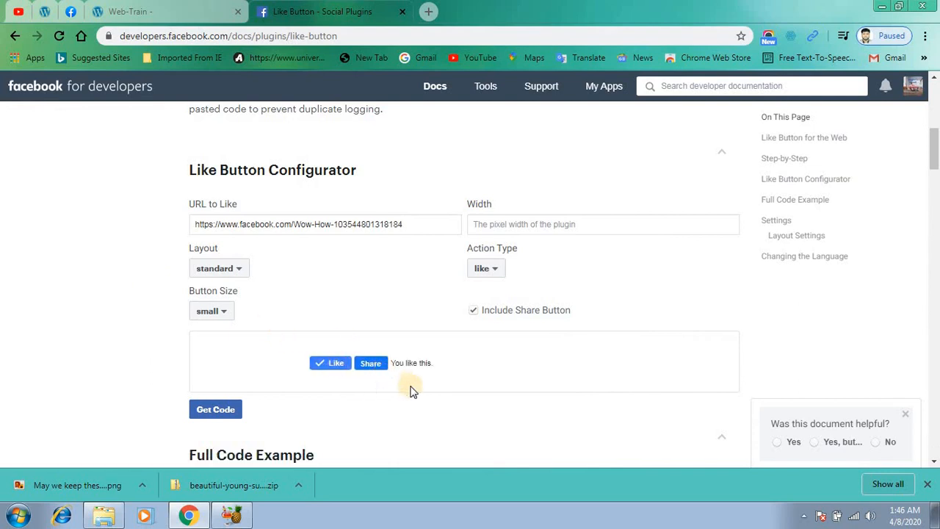
mouse_move(219, 268)
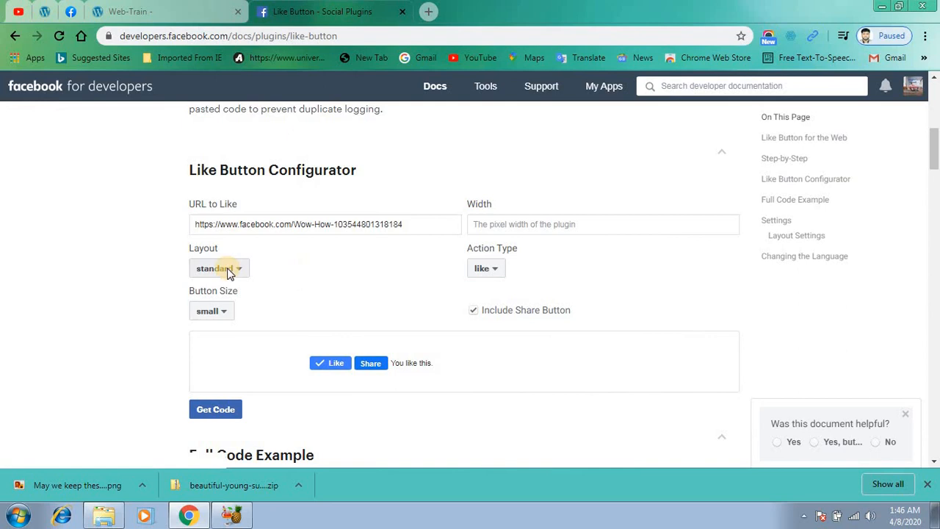
left_click(218, 268)
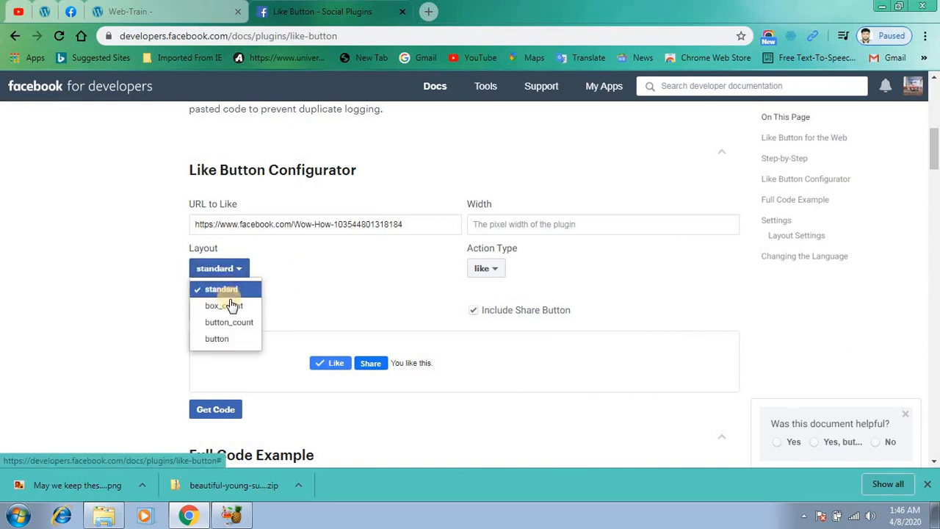
left_click(223, 305)
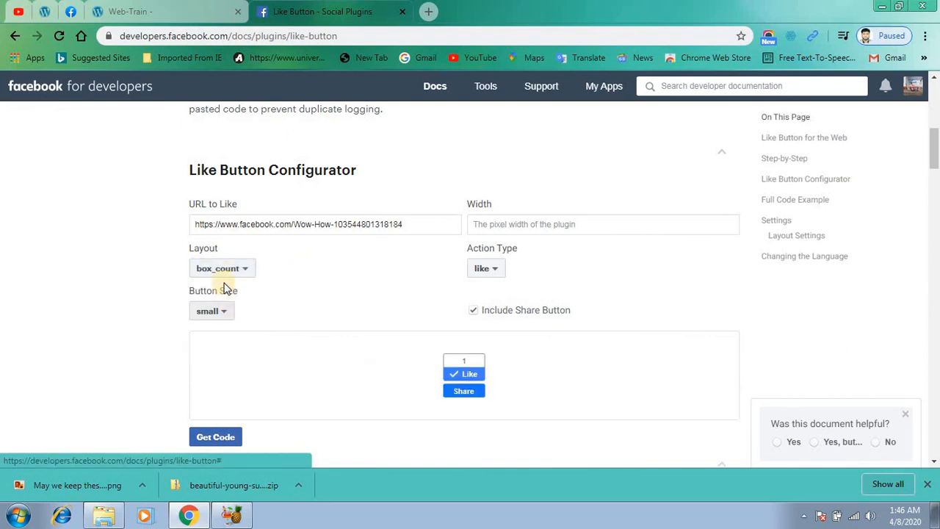
left_click(223, 267)
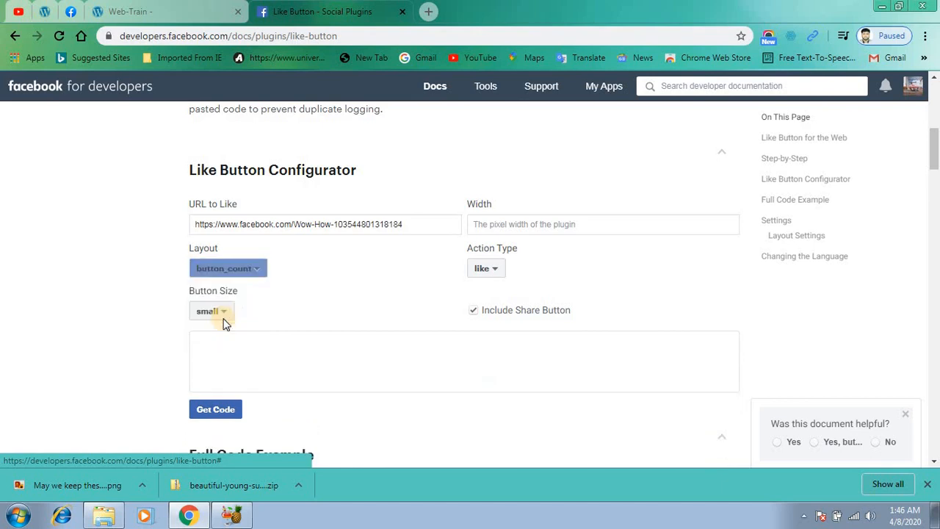
left_click(227, 268)
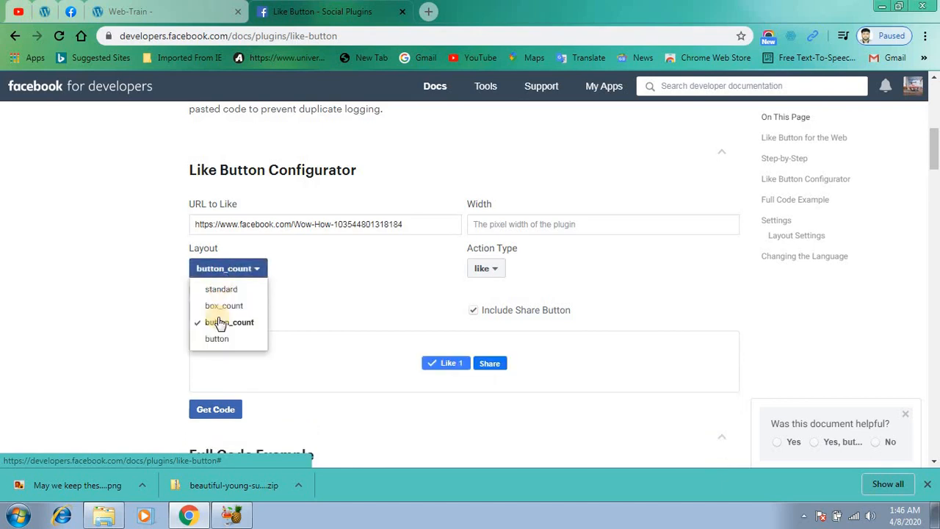
left_click(217, 338)
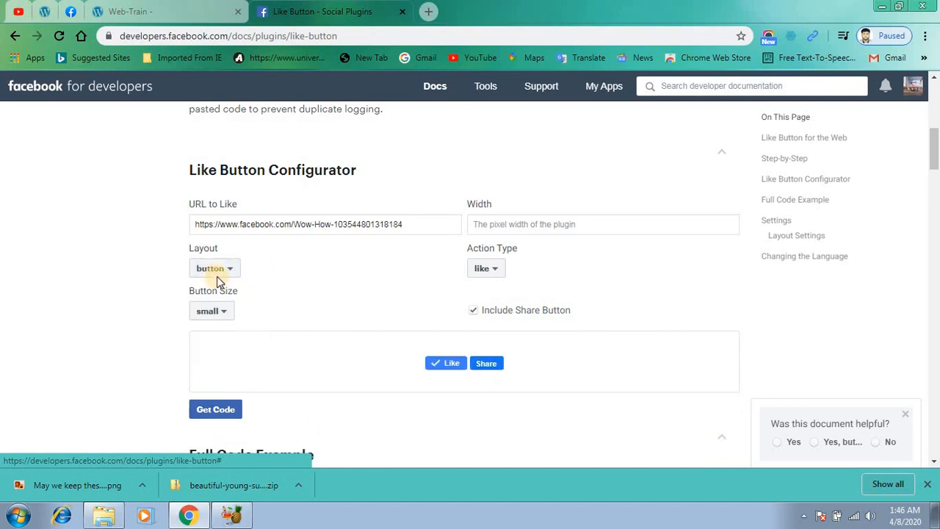
left_click(214, 268)
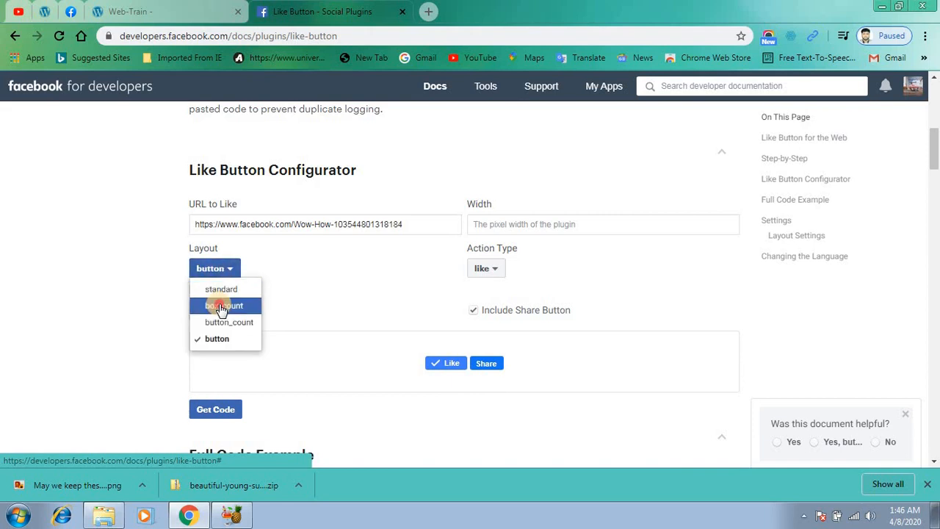
left_click(224, 304)
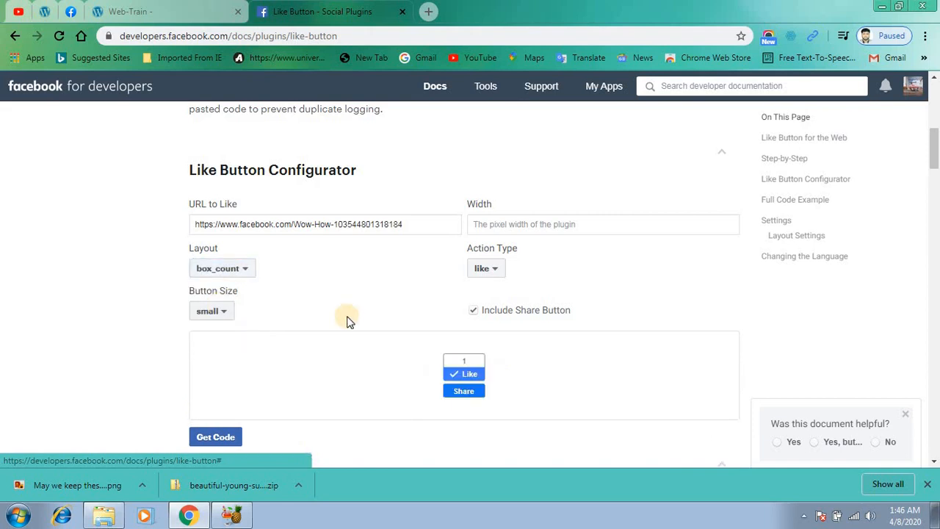
Set button size large, action type like, and keep the Share button included
left_click(211, 310)
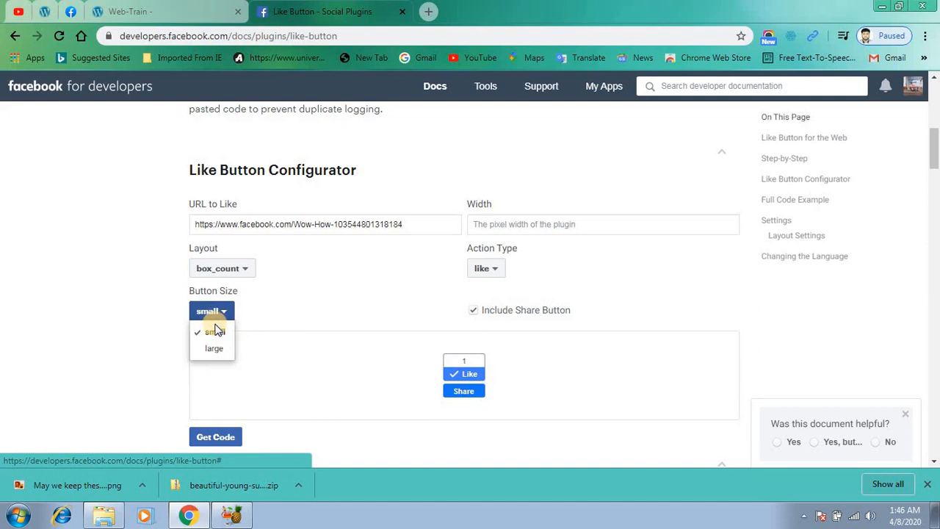
left_click(214, 348)
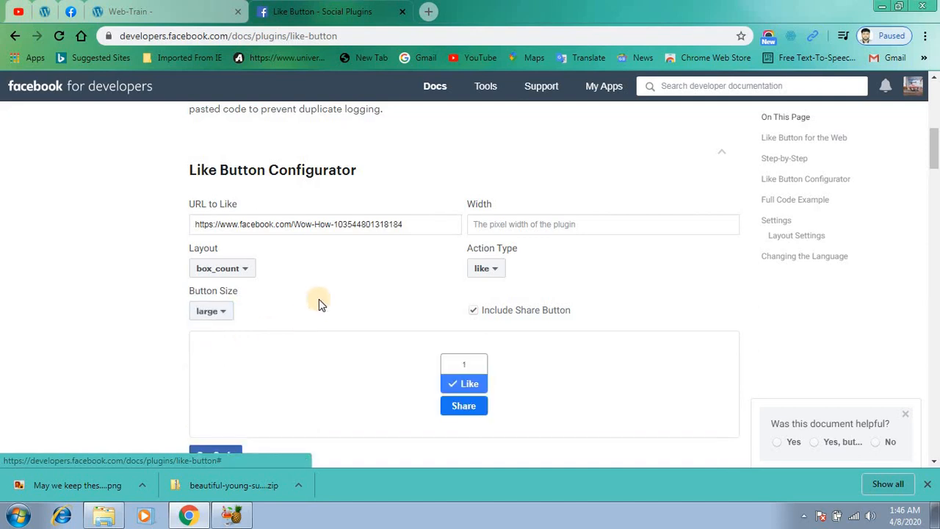
left_click(486, 268)
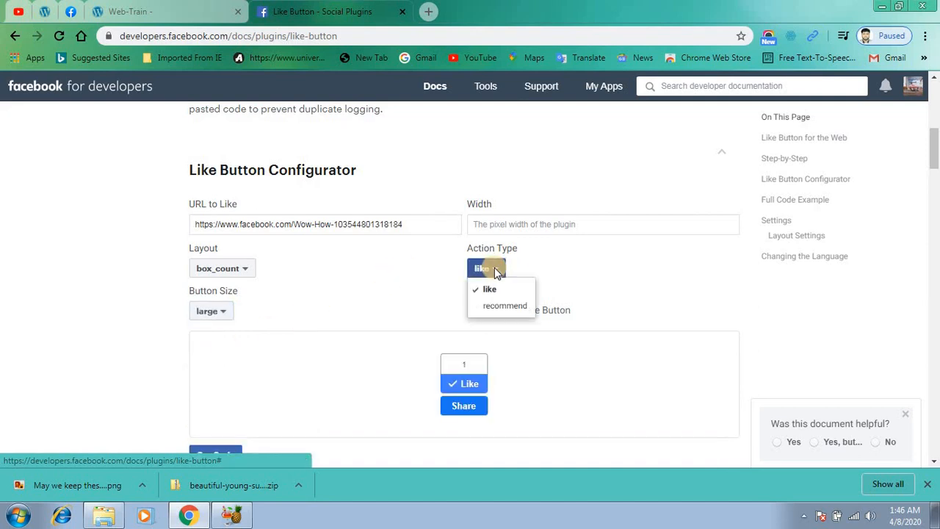
left_click(505, 305)
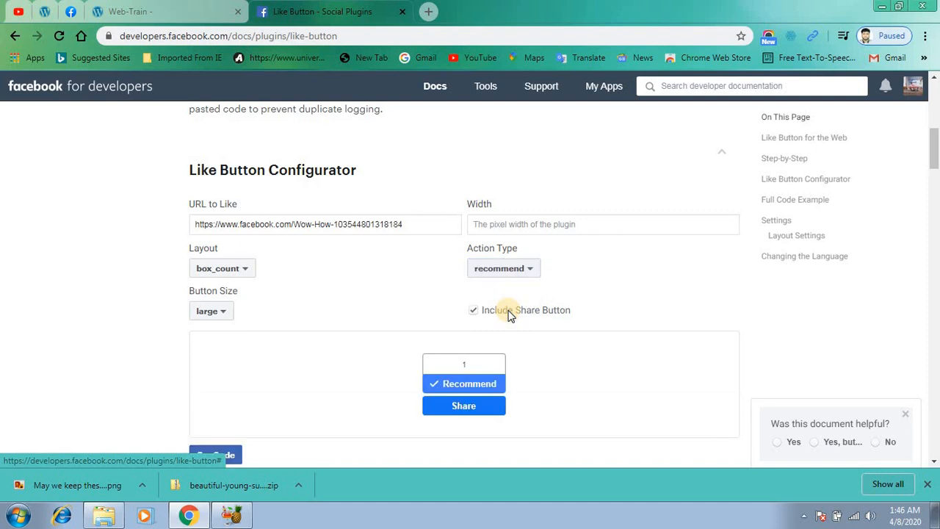
left_click(504, 268)
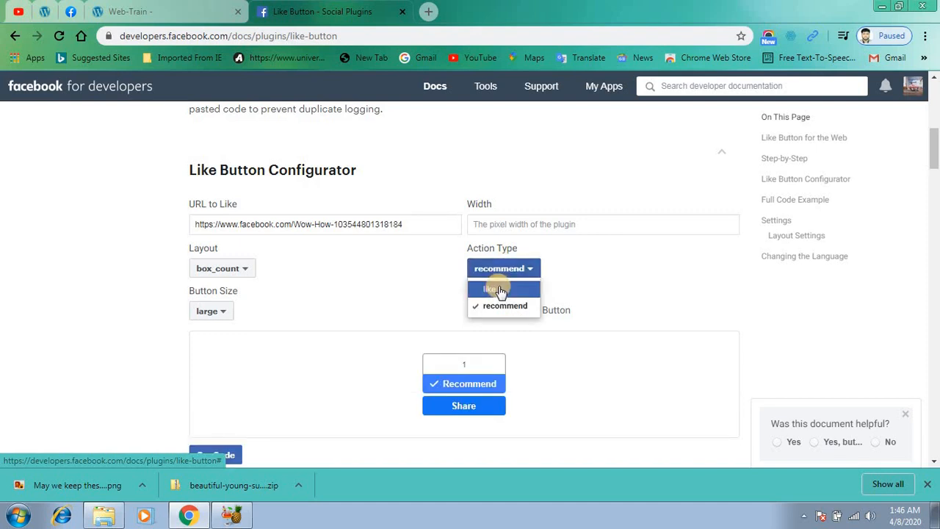
left_click(491, 288)
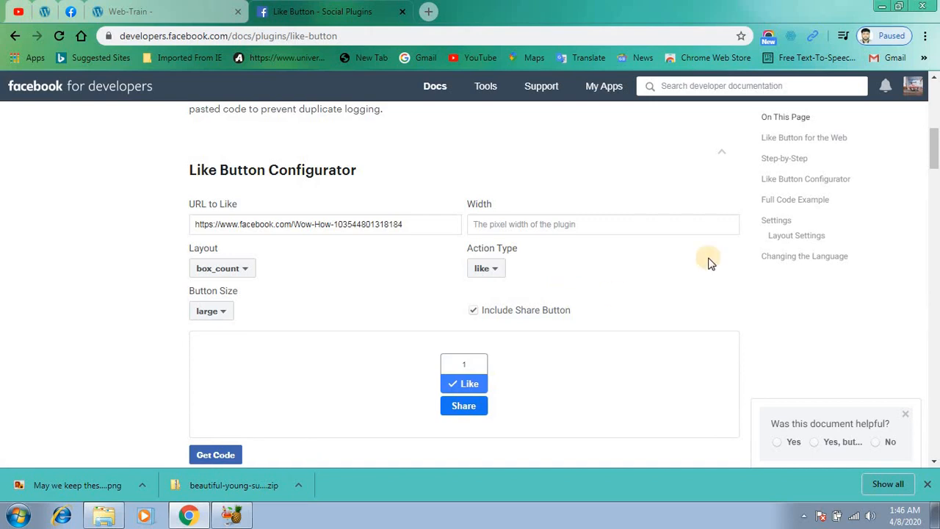
mouse_move(525, 309)
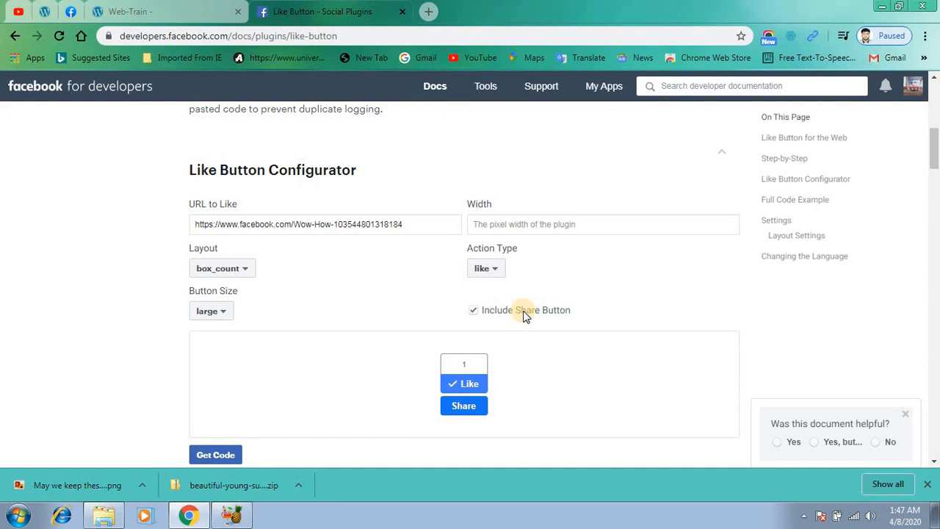
left_click(474, 309)
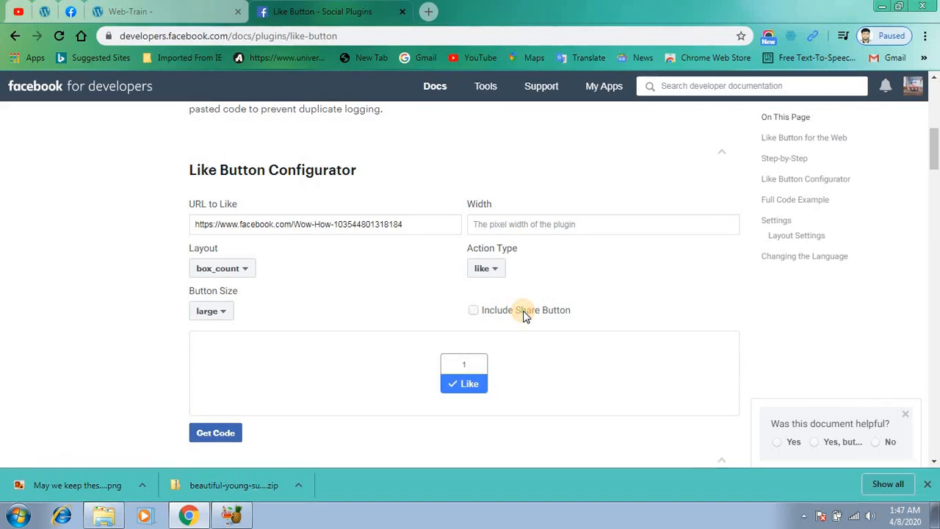
left_click(473, 310)
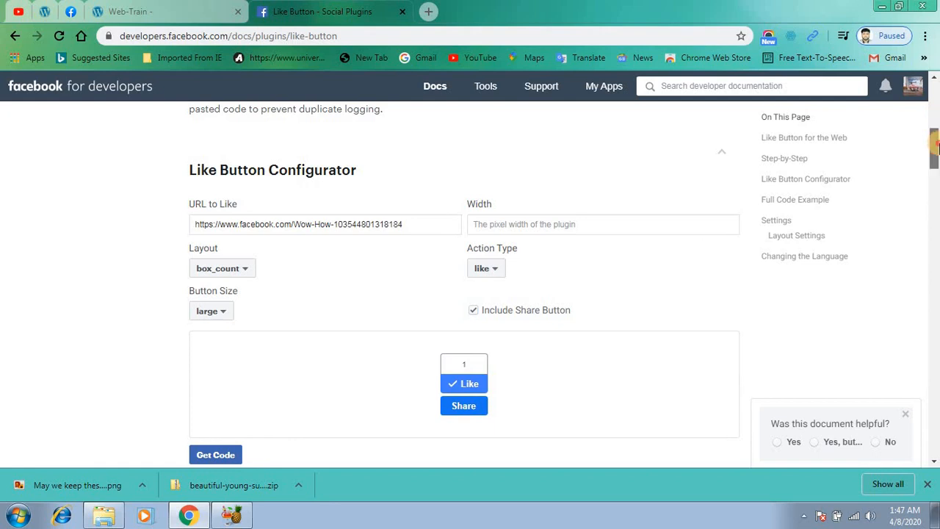
scroll("down", 3)
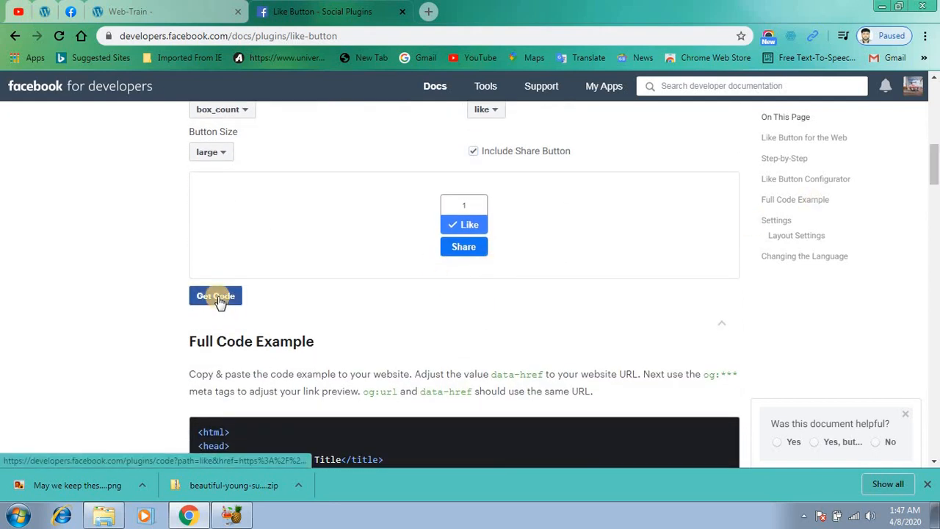
Generate the Like button embed code, copy the SDK snippet, and switch to the Web-Train WordPress tab
left_click(215, 295)
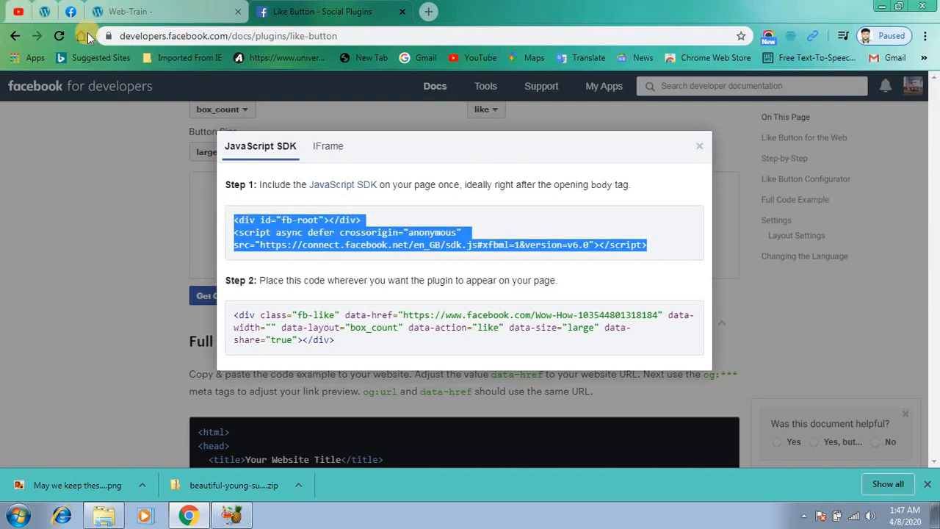
left_click(146, 11)
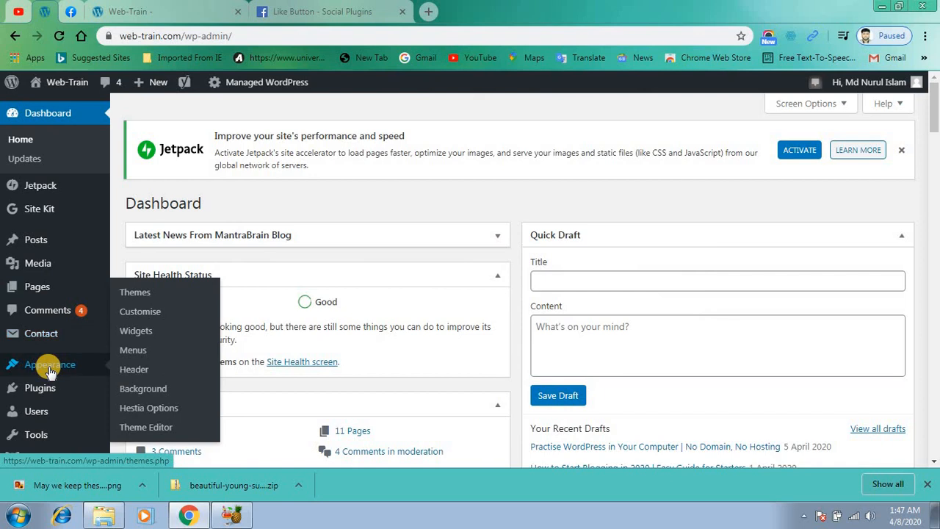
Go to Appearance > Widgets to list available widgets and the Sidebar and footer areas
left_click(136, 330)
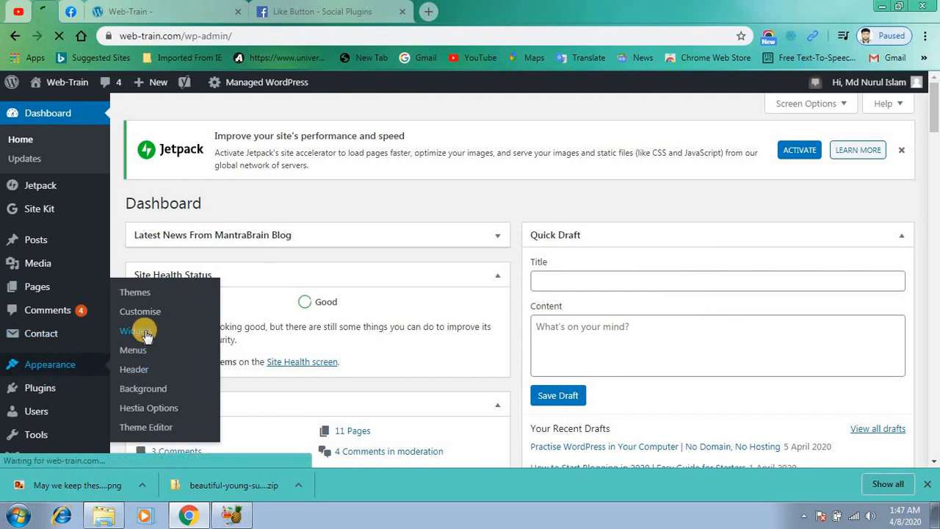
left_click(135, 330)
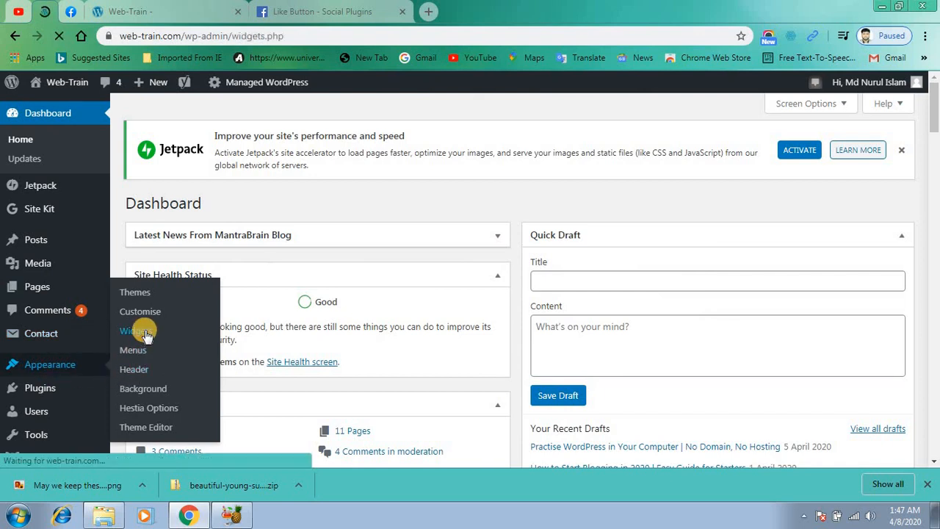
left_click(135, 331)
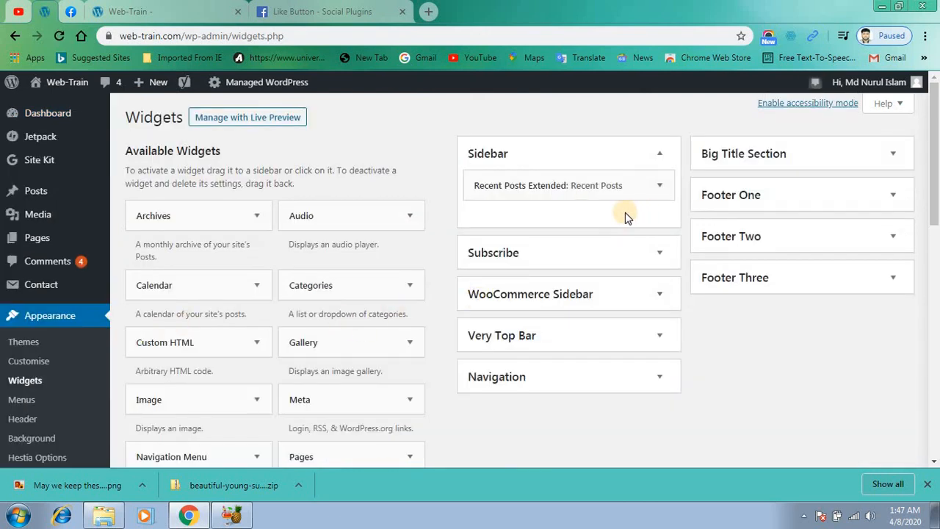
mouse_move(869, 161)
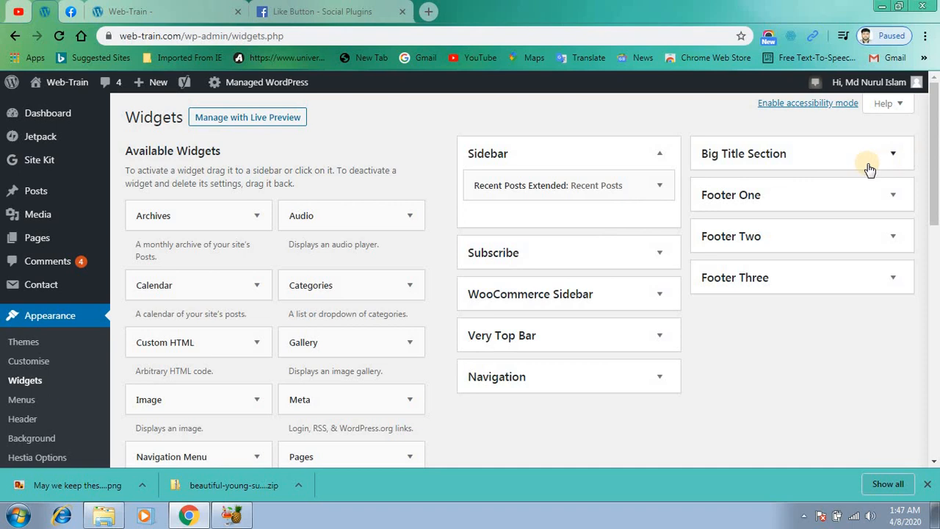
mouse_move(738, 205)
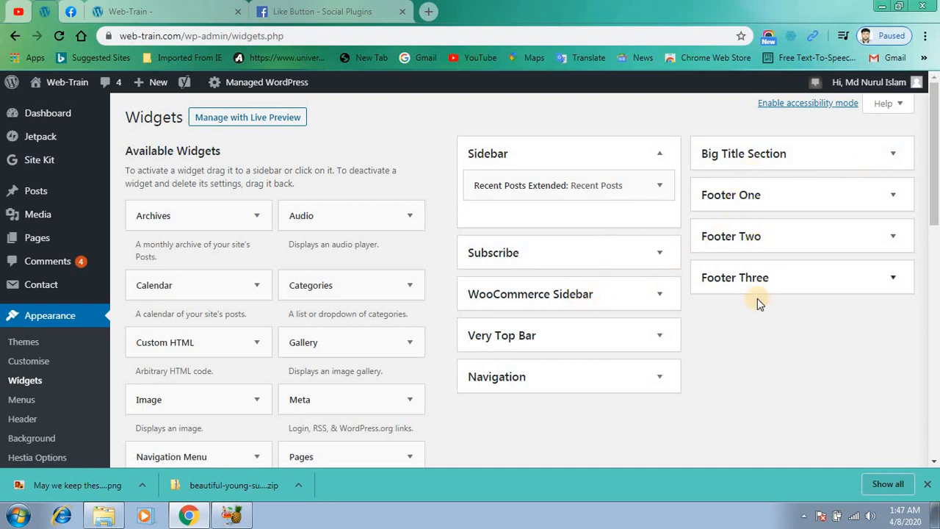
mouse_move(863, 268)
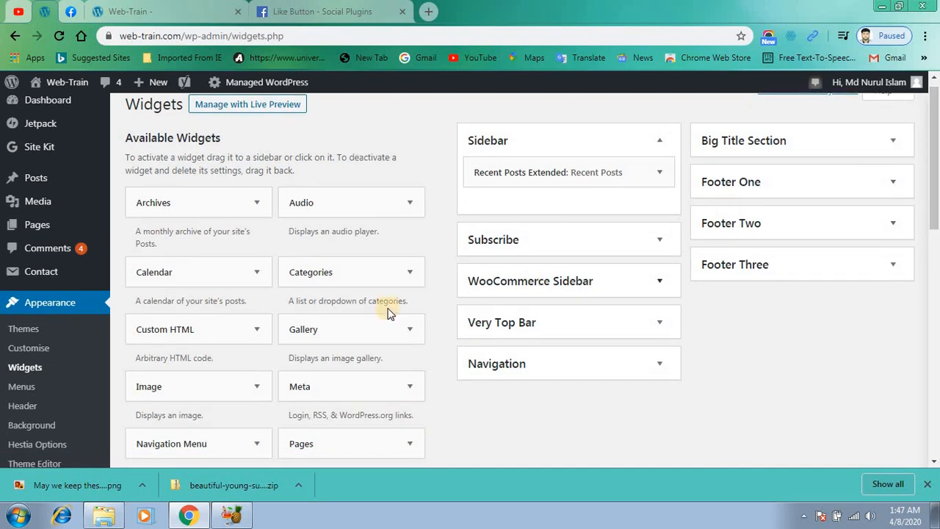
mouse_move(180, 335)
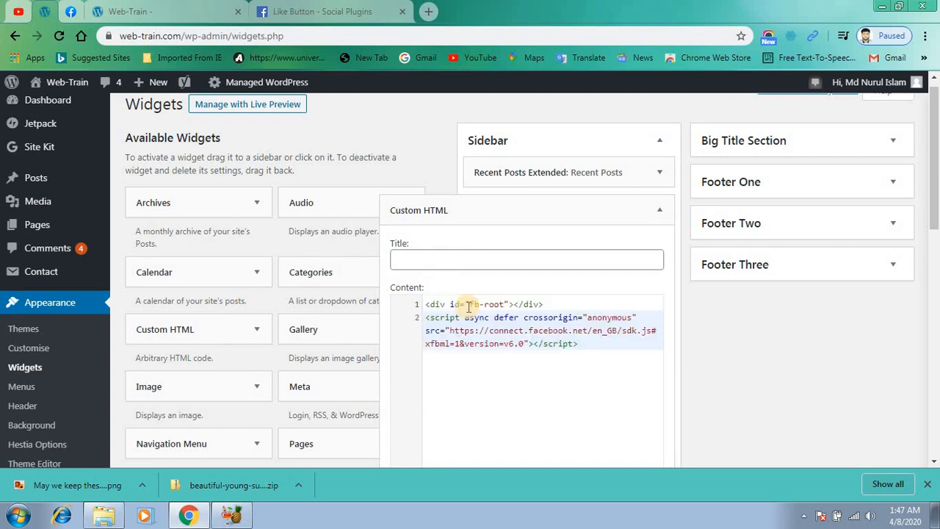
Add the second Like button snippet below the SDK code in the Custom HTML widget, save it and collapse it
key("Enter")
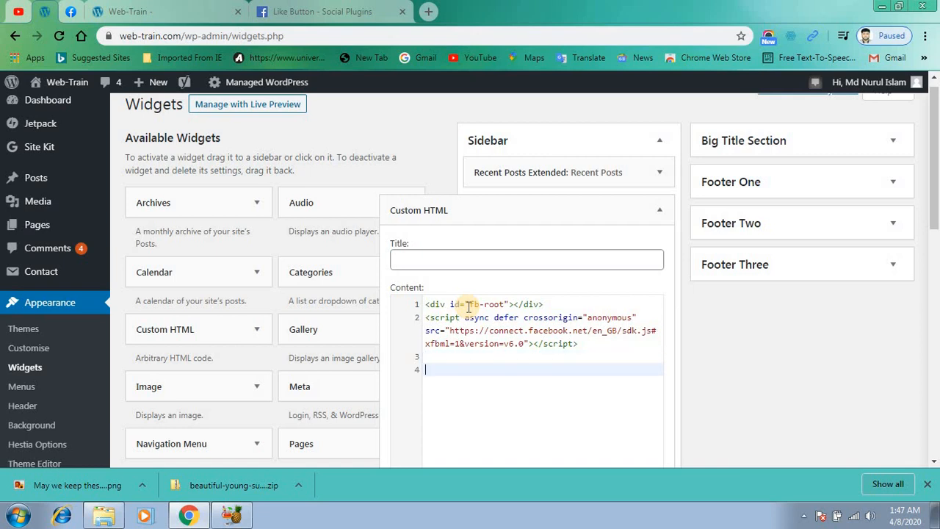
left_click(322, 11)
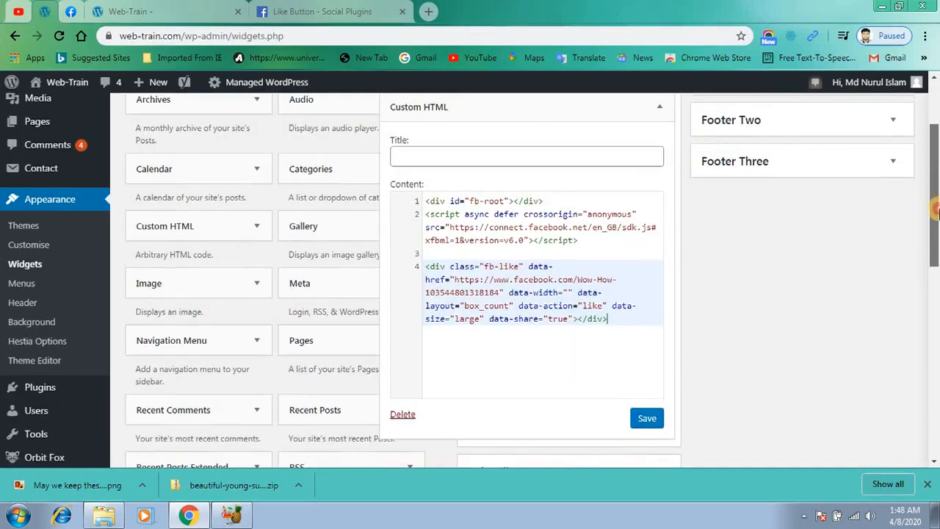
left_click(646, 409)
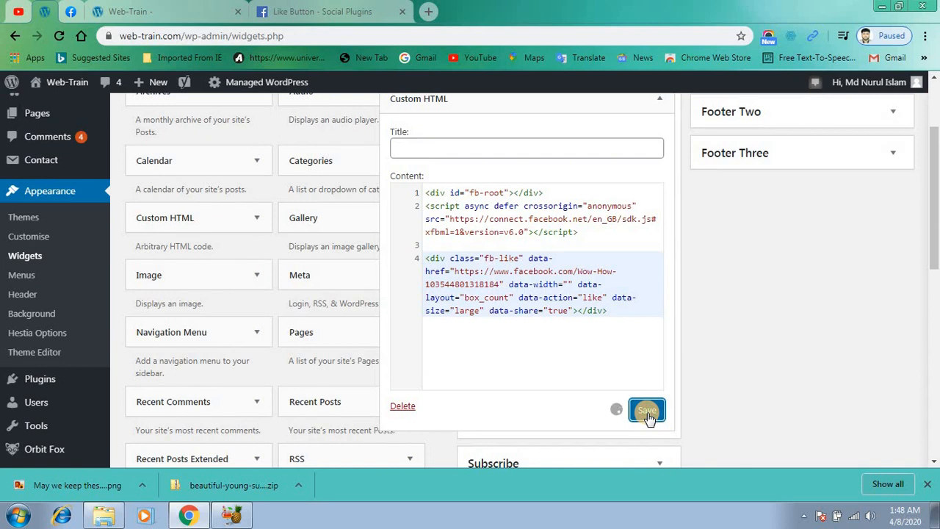
left_click(646, 409)
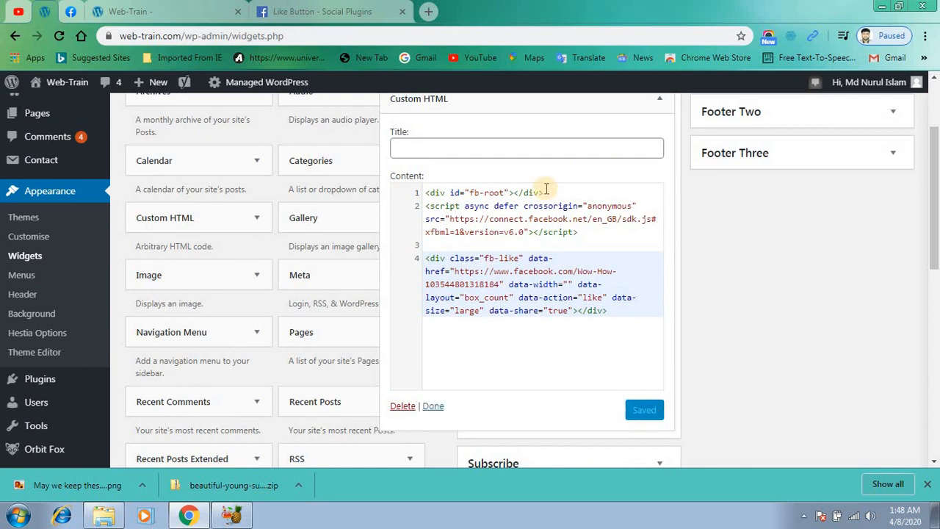
mouse_move(665, 97)
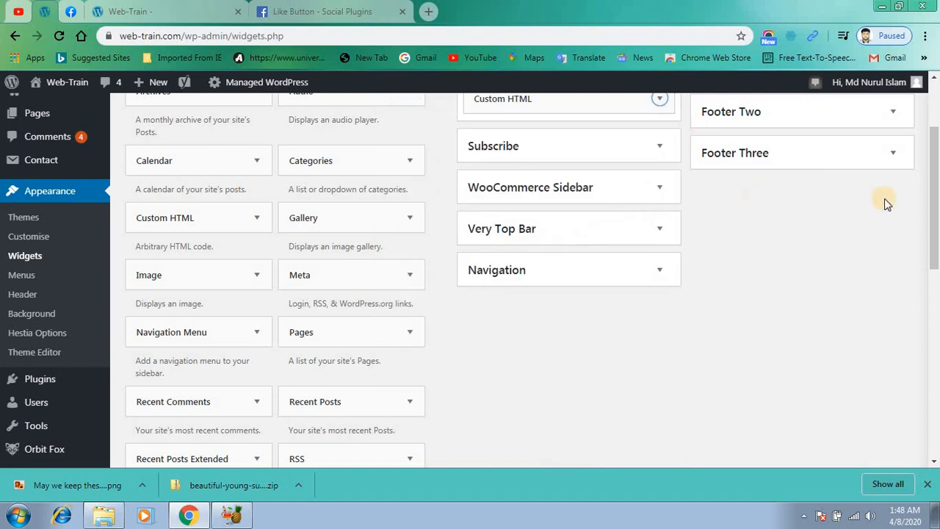
scroll("up", 3)
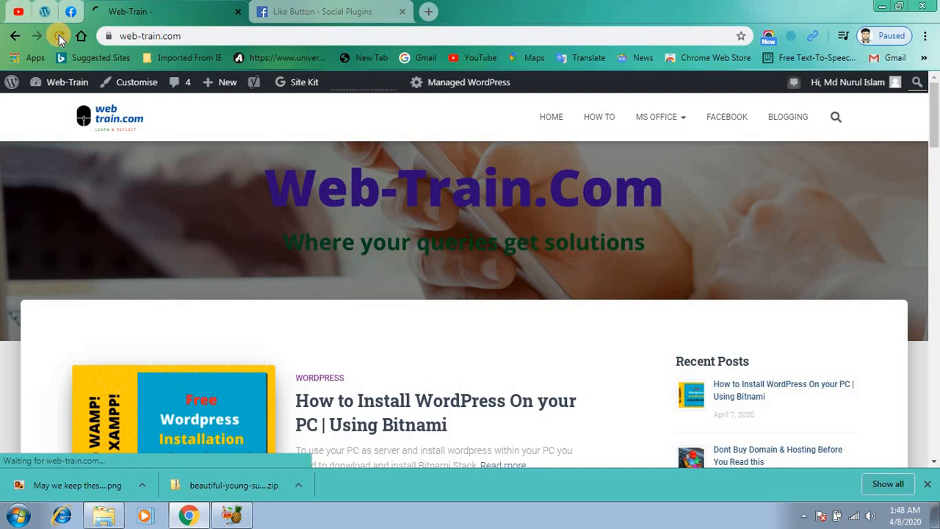
Reload the Web-Train front page and find the Like and Share buttons in the sidebar
left_click(58, 36)
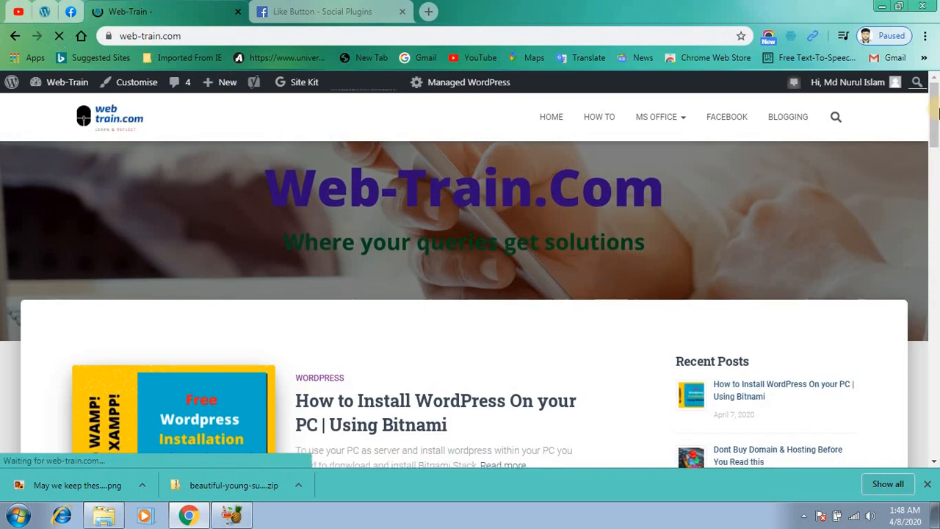
scroll("down", 3)
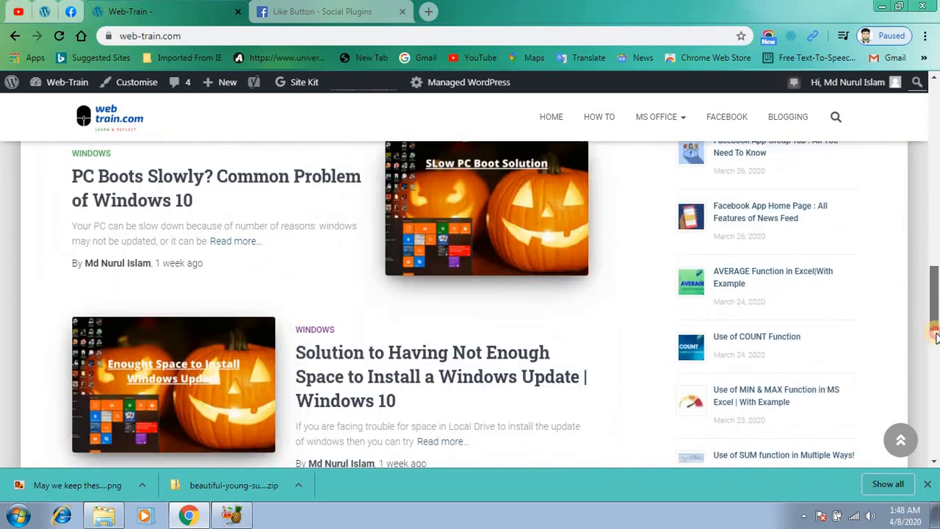
scroll("down", 3)
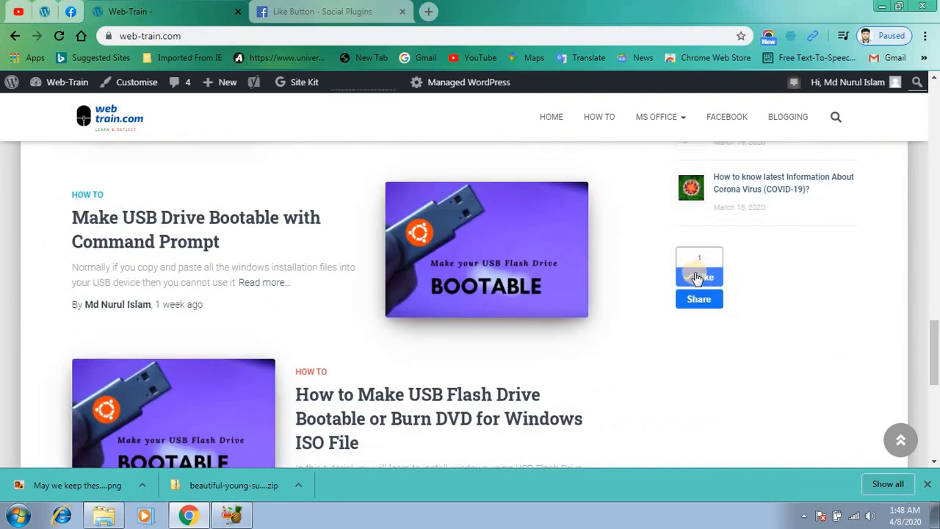
left_click(698, 277)
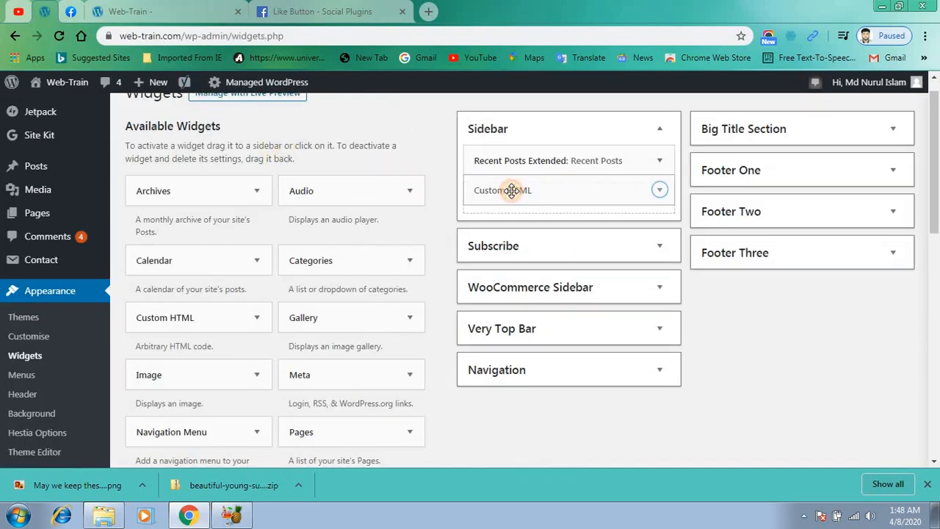
Drag the Custom HTML widget above Recent Posts Extended in the Sidebar
left_click_drag(510, 190, 510, 160)
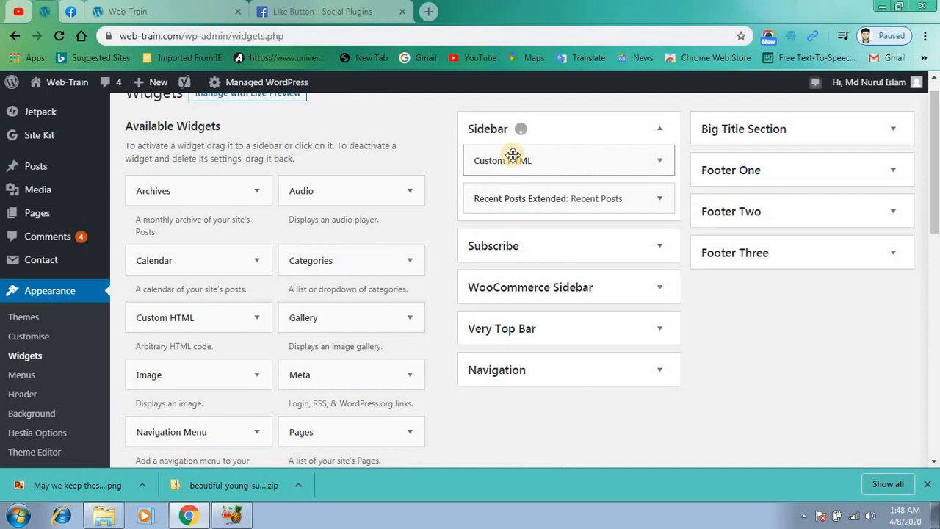
left_click(266, 82)
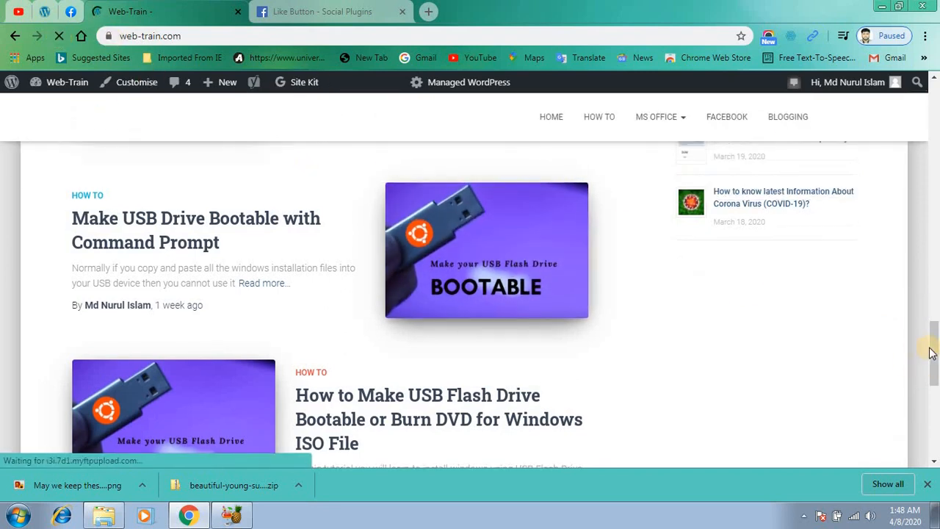
Check the Like and Share buttons atop the sidebar, then return to the Facebook plugin documentation
scroll("up", 3)
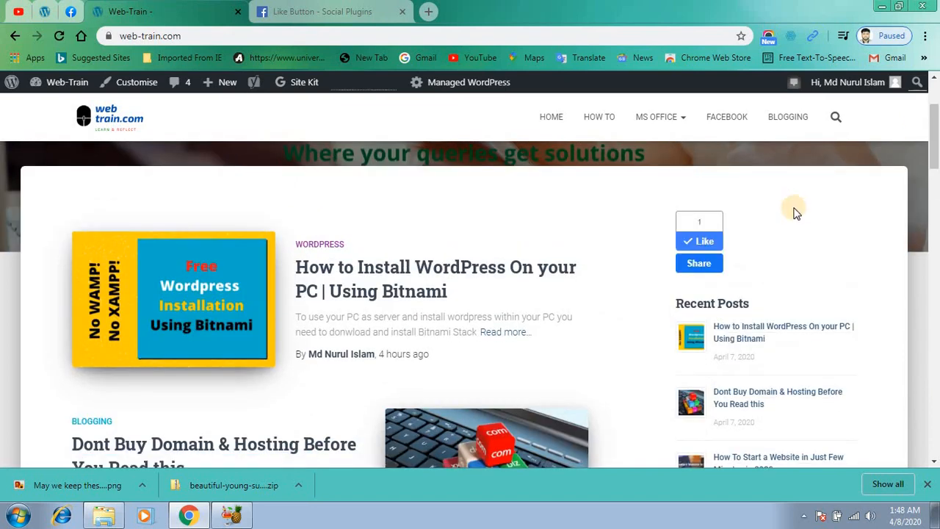
mouse_move(738, 255)
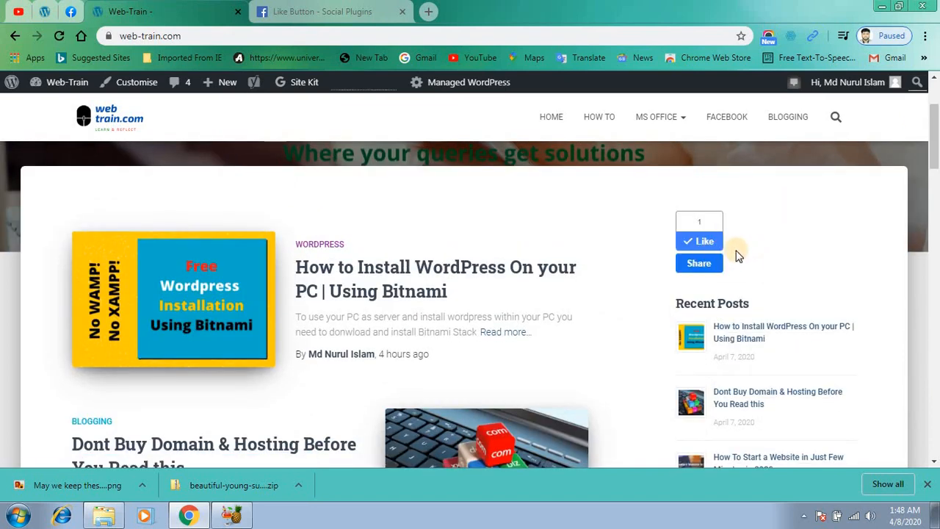
mouse_move(744, 250)
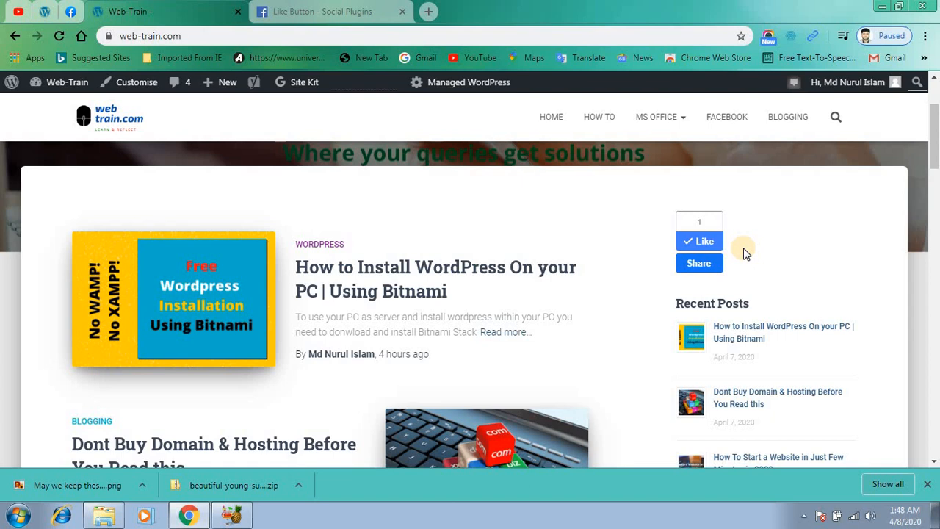
mouse_move(258, 50)
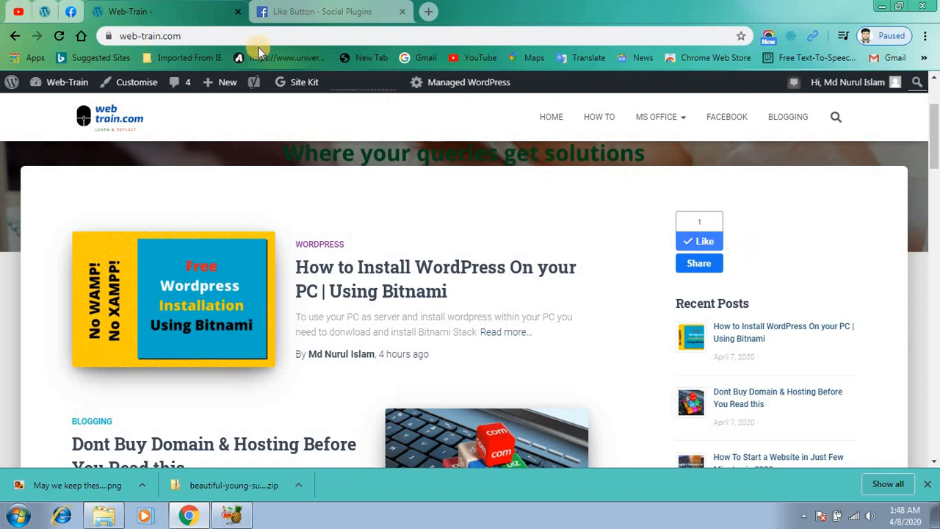
left_click(331, 12)
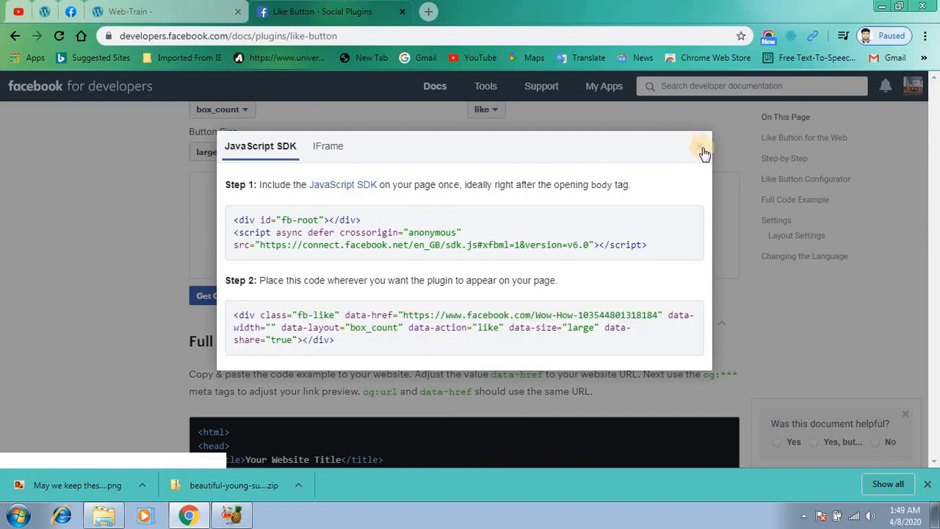
Leave the generated code window and bring up the Page Plugin documentation with its configurator
left_click(702, 147)
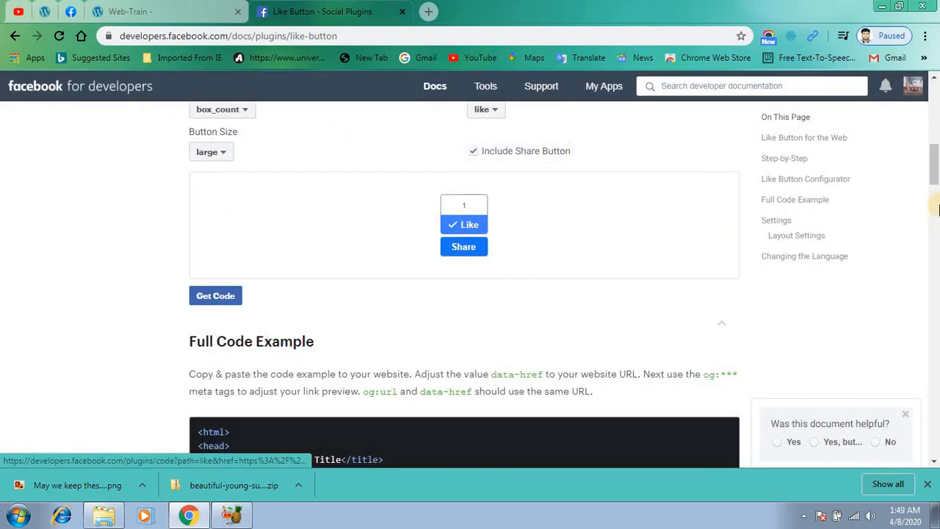
scroll("up", 3)
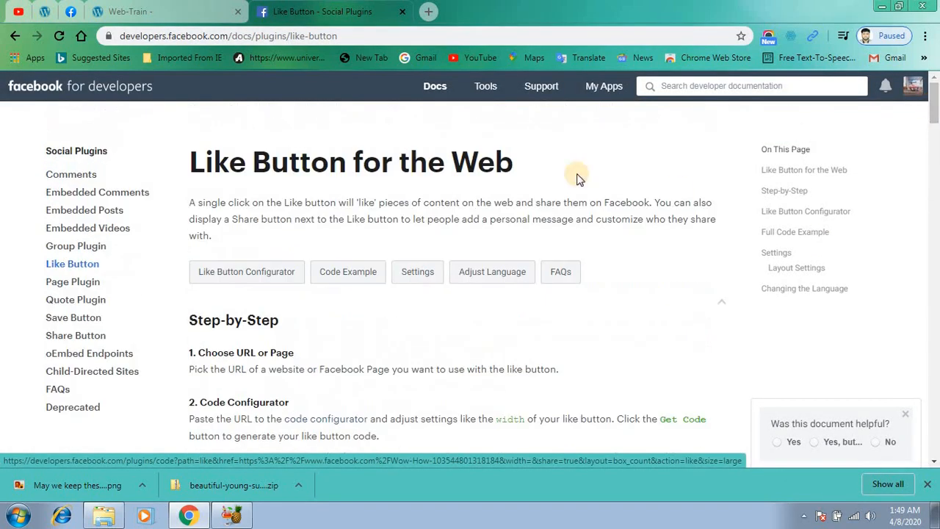
left_click(73, 282)
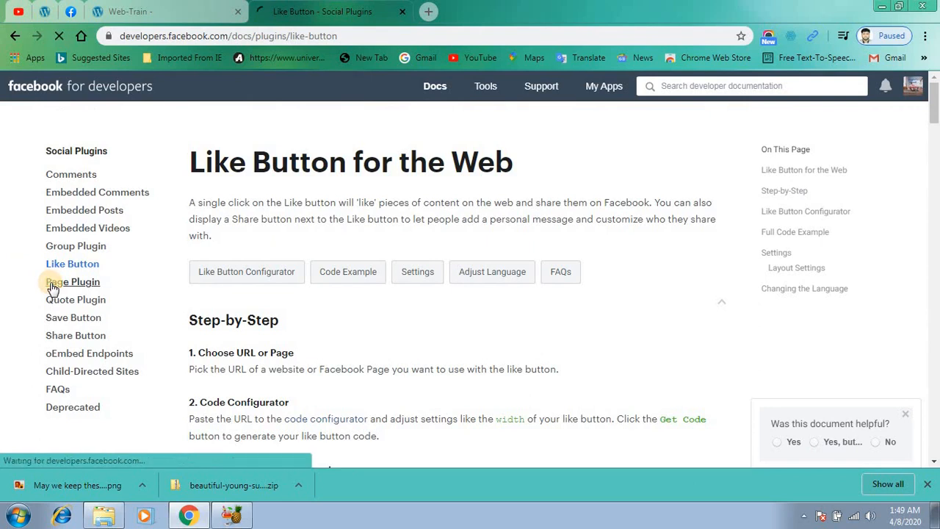
left_click(73, 281)
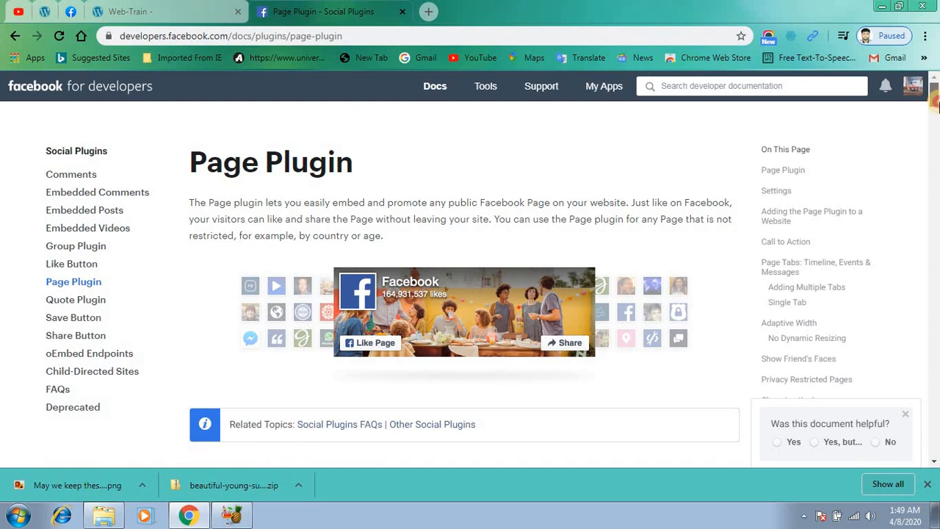
scroll("down", 3)
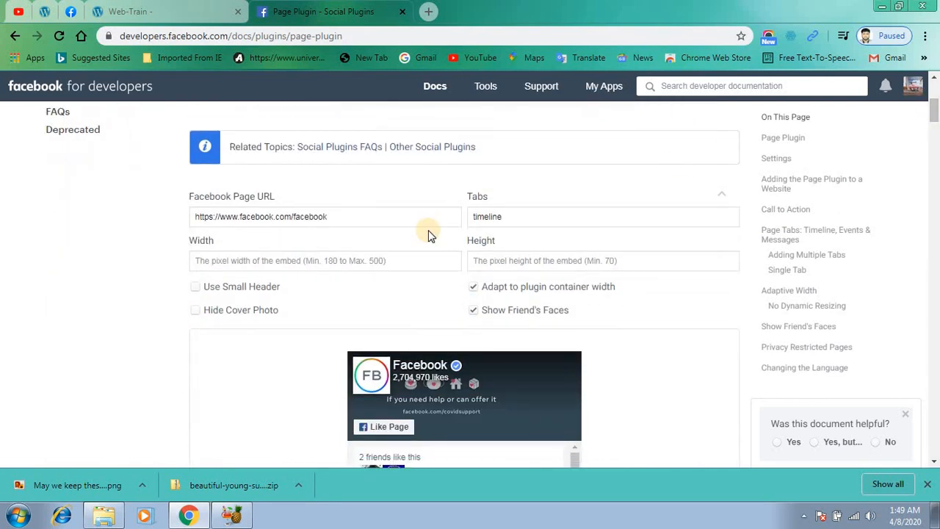
mouse_move(71, 12)
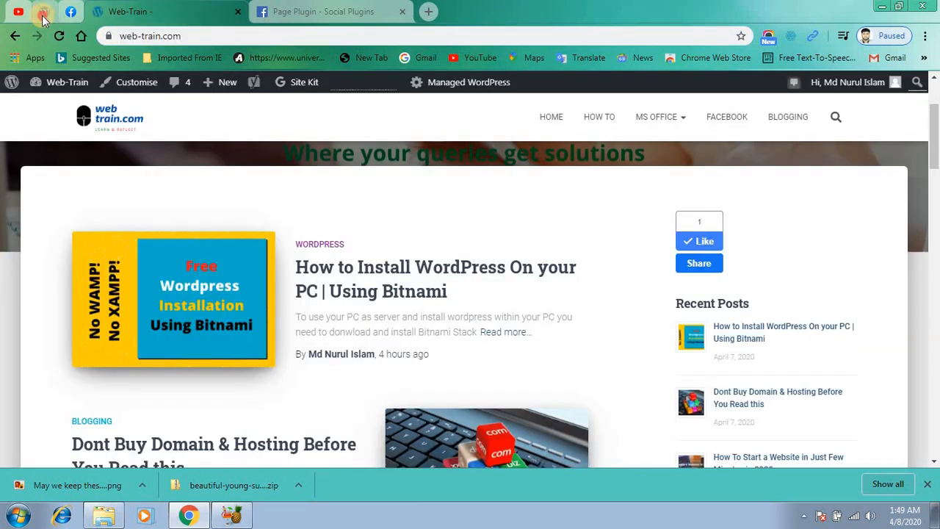
left_click(323, 11)
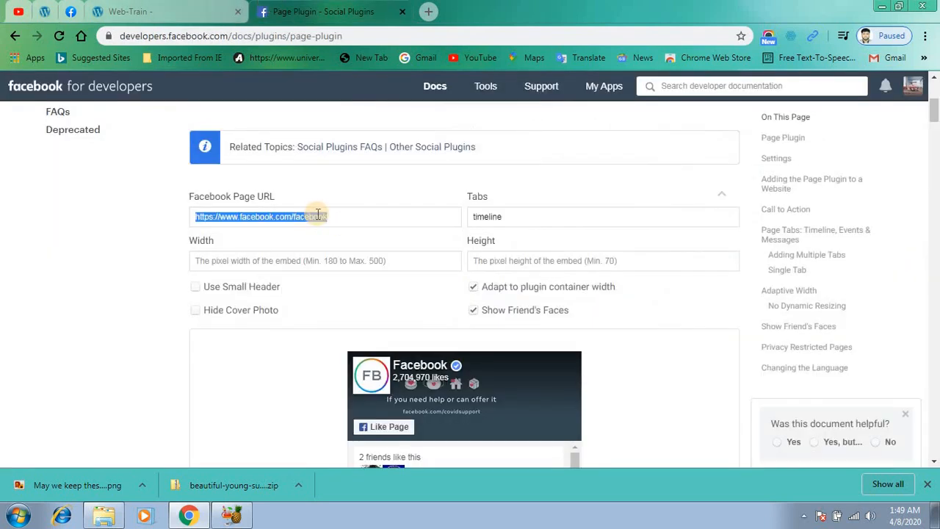
type("https://www.facebook.com/Wow-How-103544801318184")
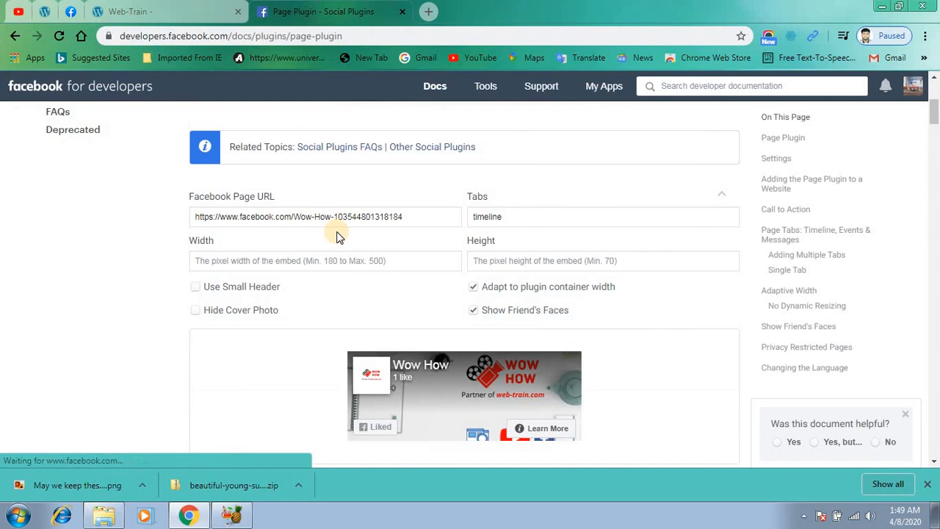
scroll("down", 3)
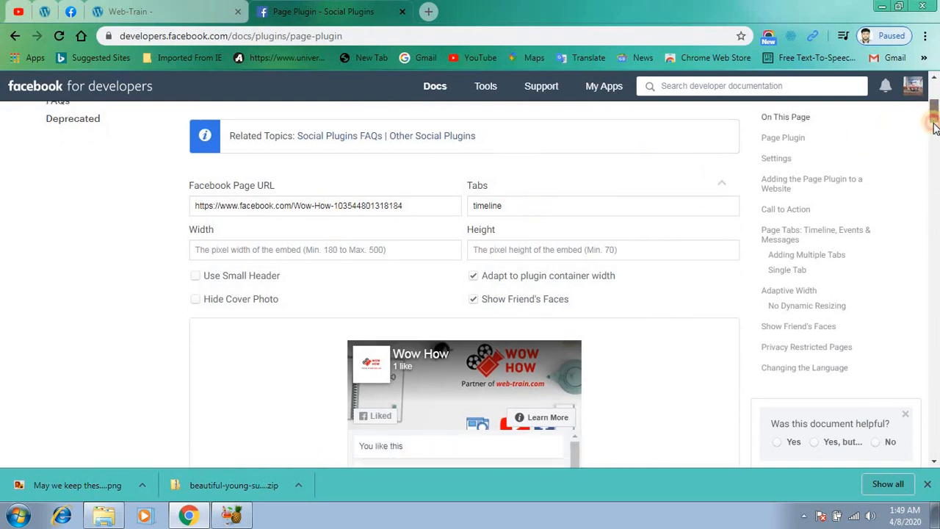
scroll("down", 3)
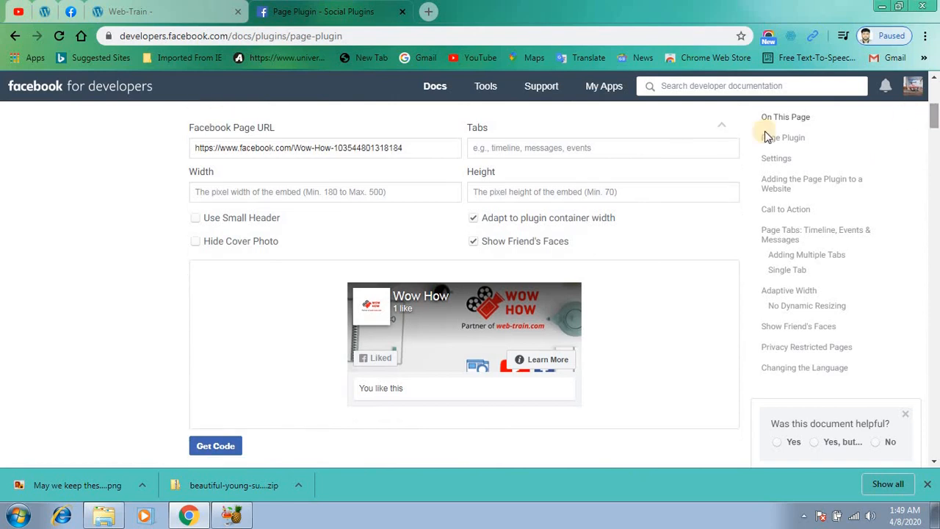
mouse_move(498, 192)
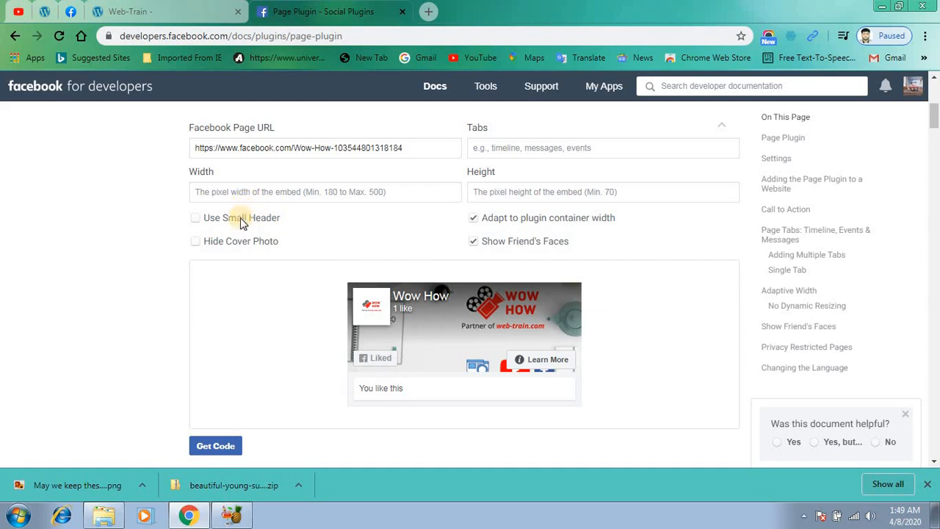
Try small header, hide cover, friends' faces and container-width options, ending with cover shown and both enabled
left_click(196, 217)
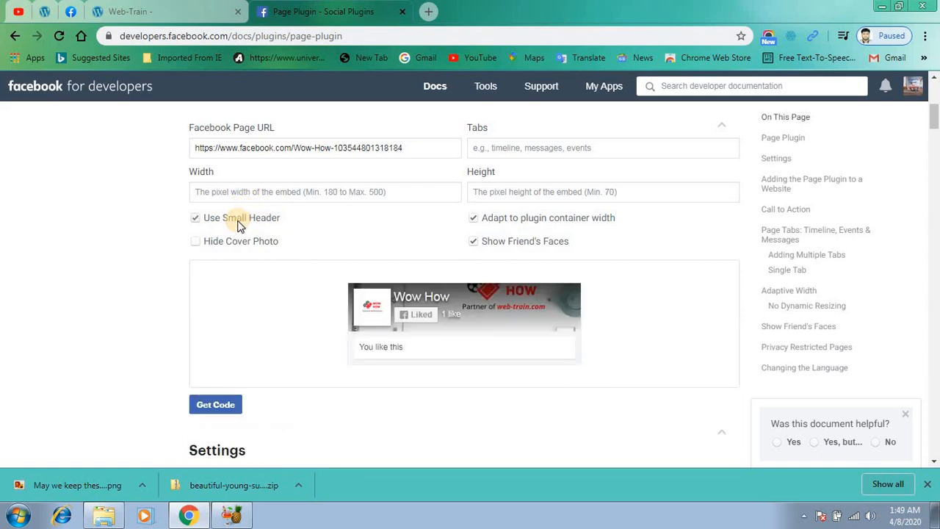
left_click(196, 217)
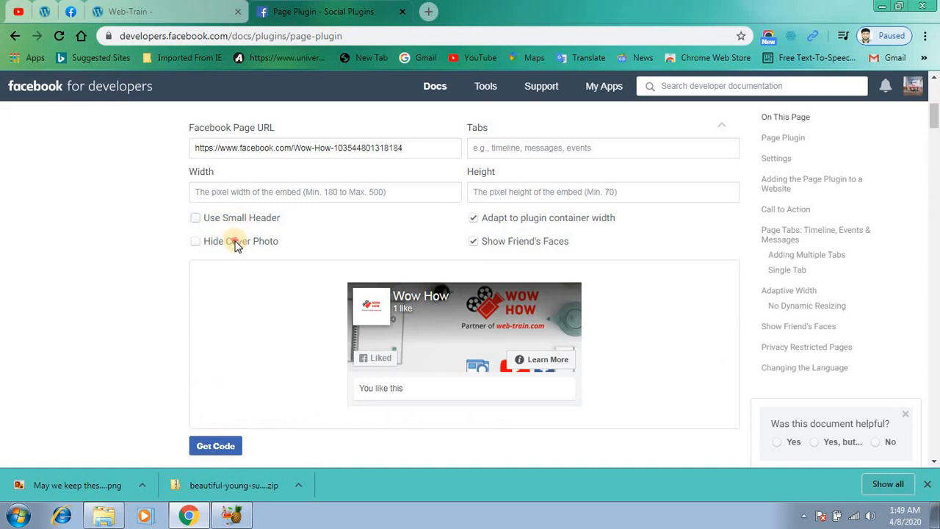
left_click(195, 241)
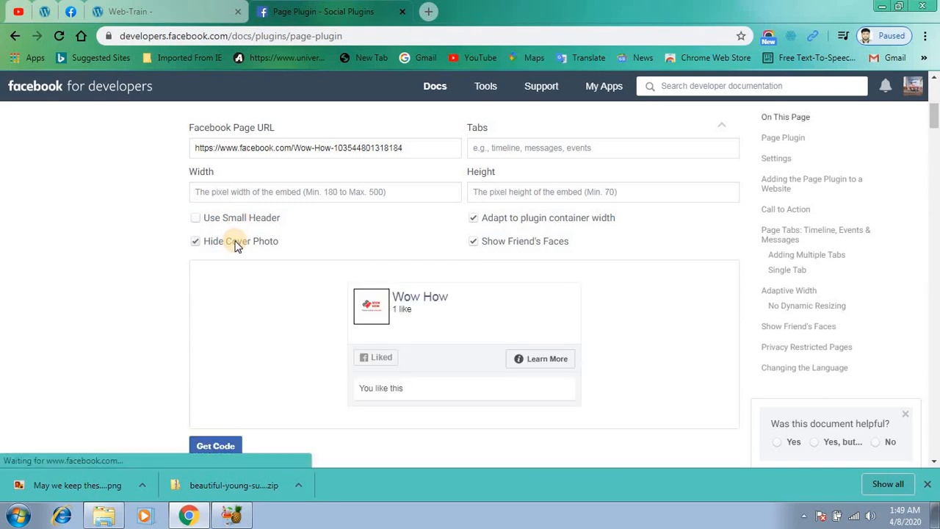
left_click(195, 240)
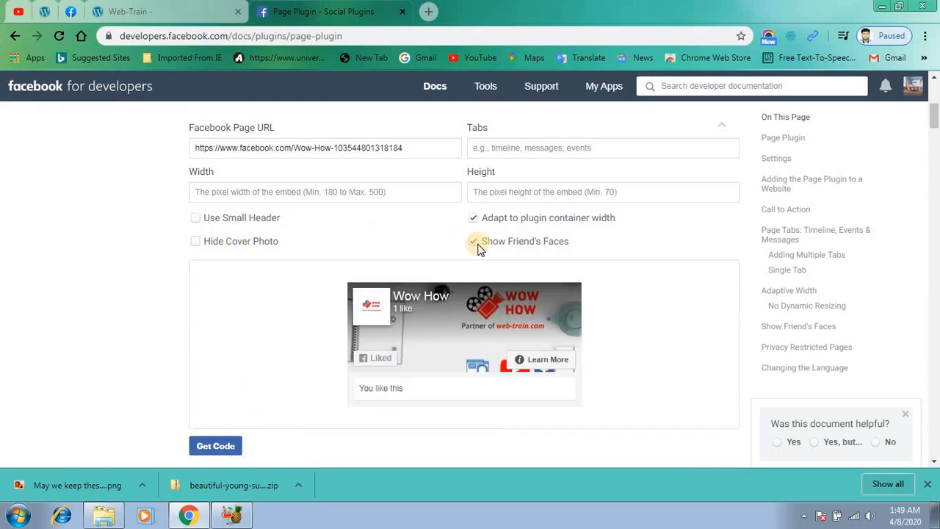
left_click(474, 240)
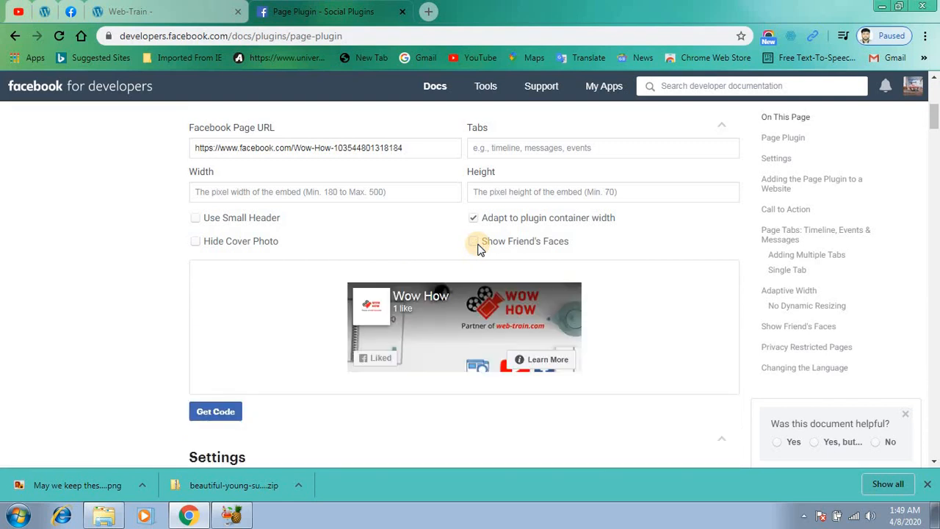
left_click(472, 241)
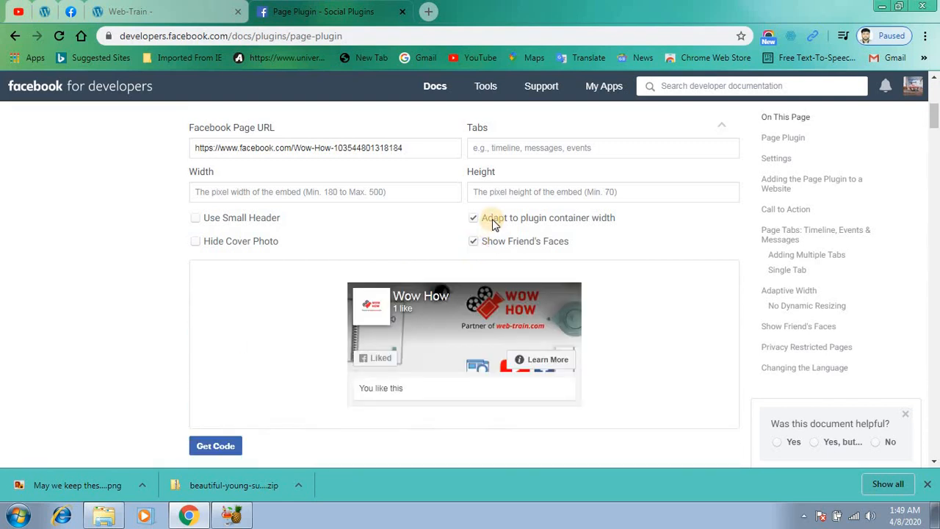
left_click(474, 218)
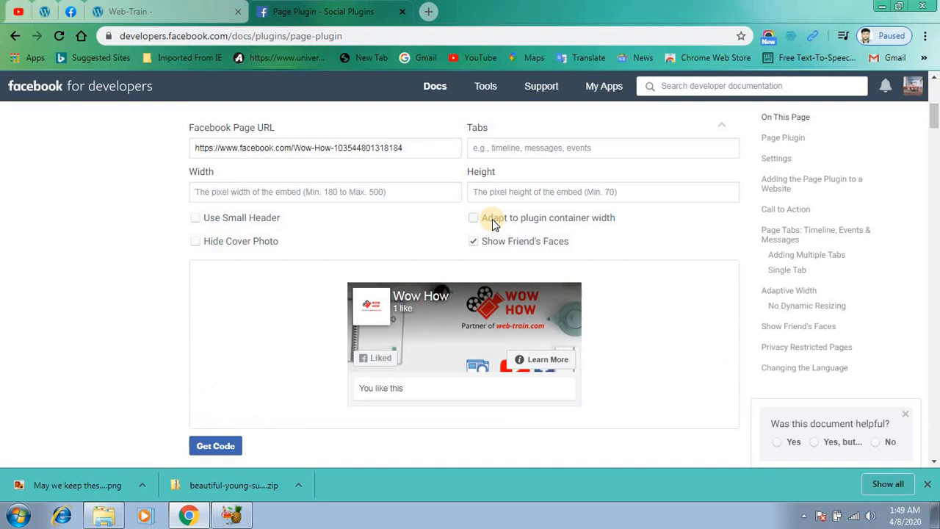
left_click(473, 217)
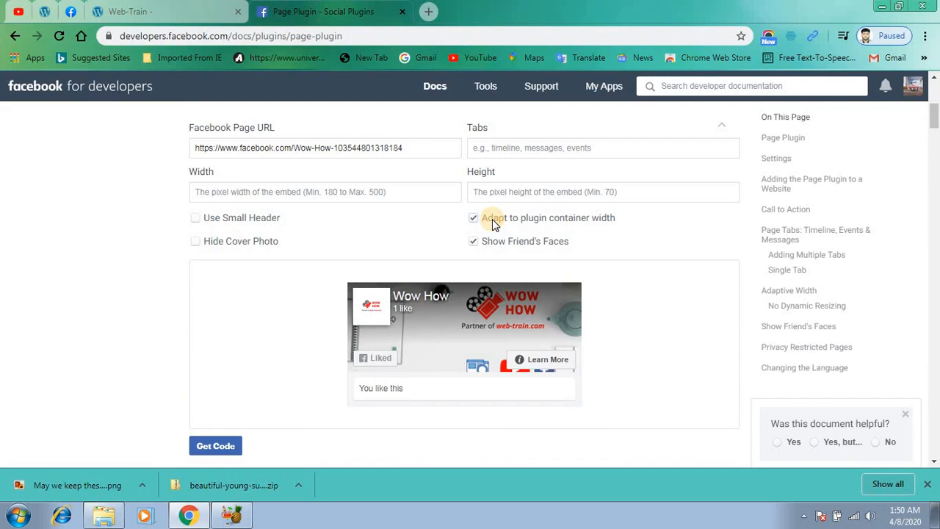
mouse_move(530, 241)
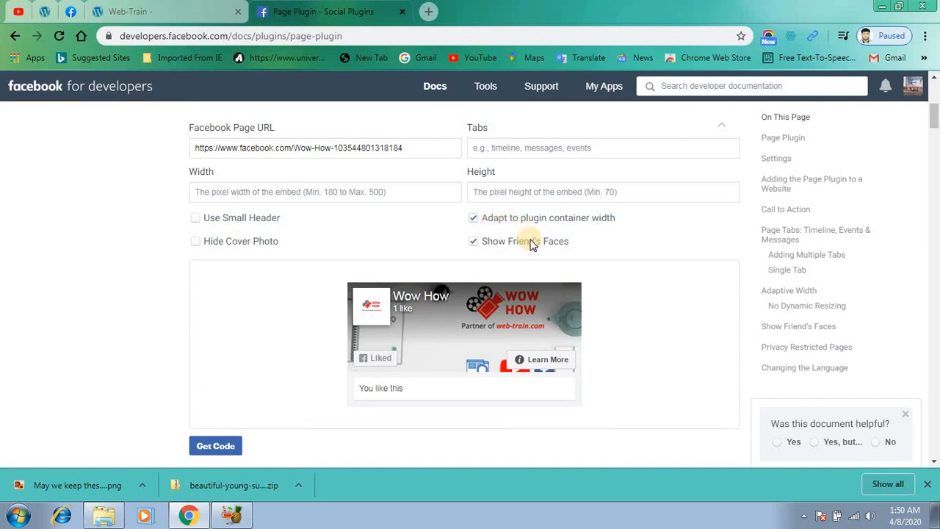
mouse_move(455, 329)
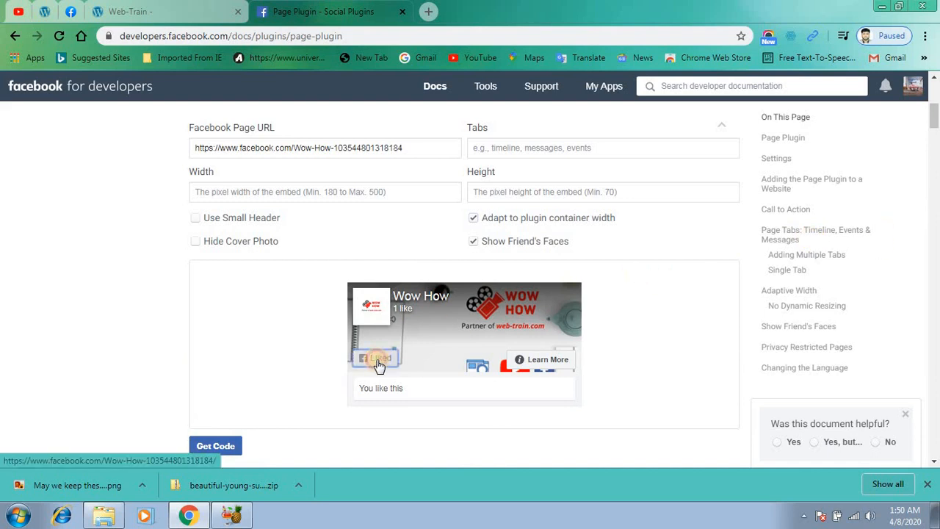
Unlike and re-like the Wow How page in the plugin preview
left_click(377, 359)
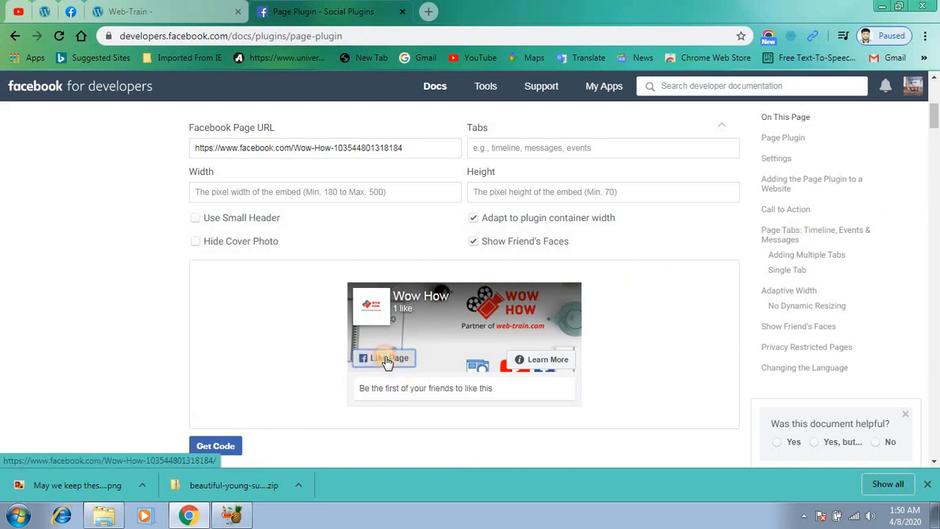
left_click(383, 358)
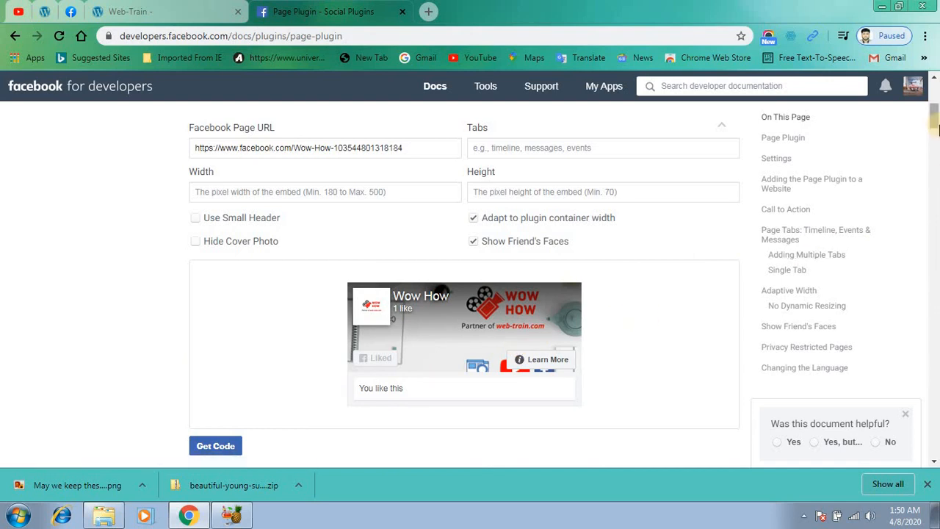
scroll("down", 3)
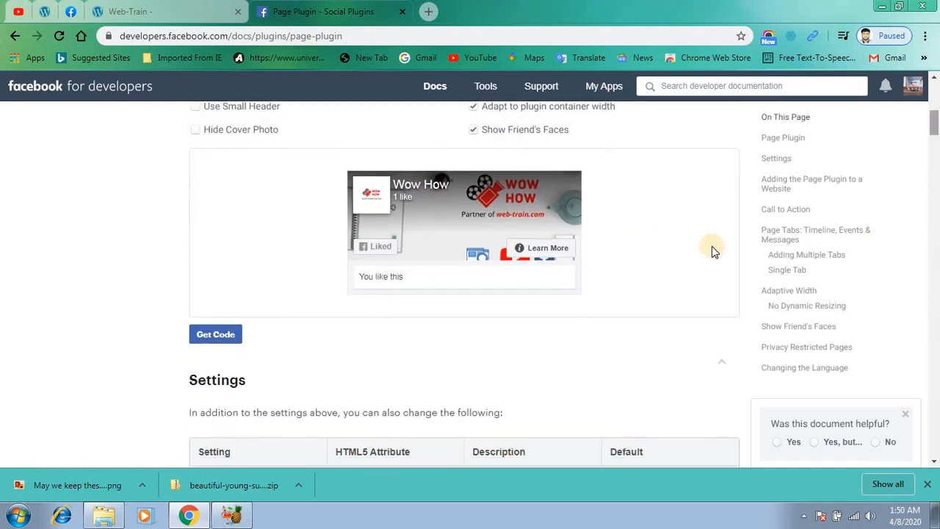
mouse_move(216, 334)
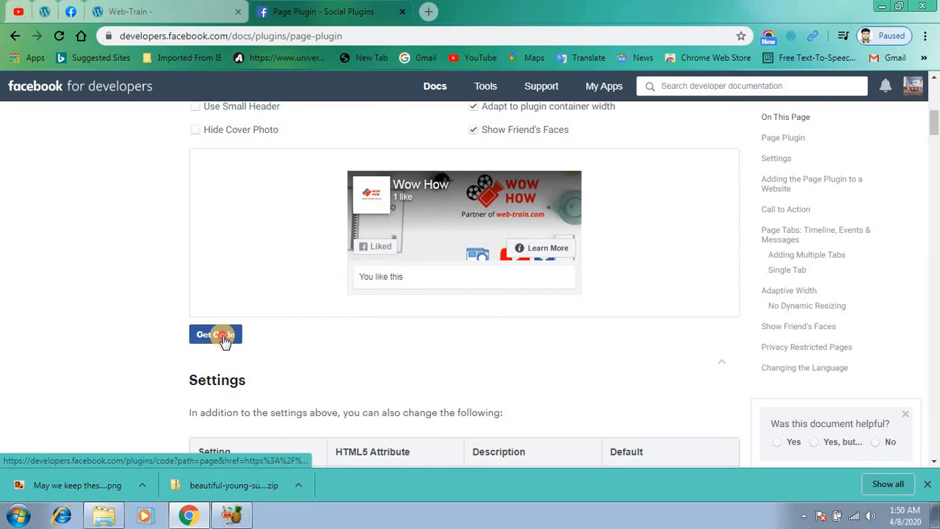
Generate the Wow How plugin's embed code and return to the WordPress Widgets page
left_click(215, 334)
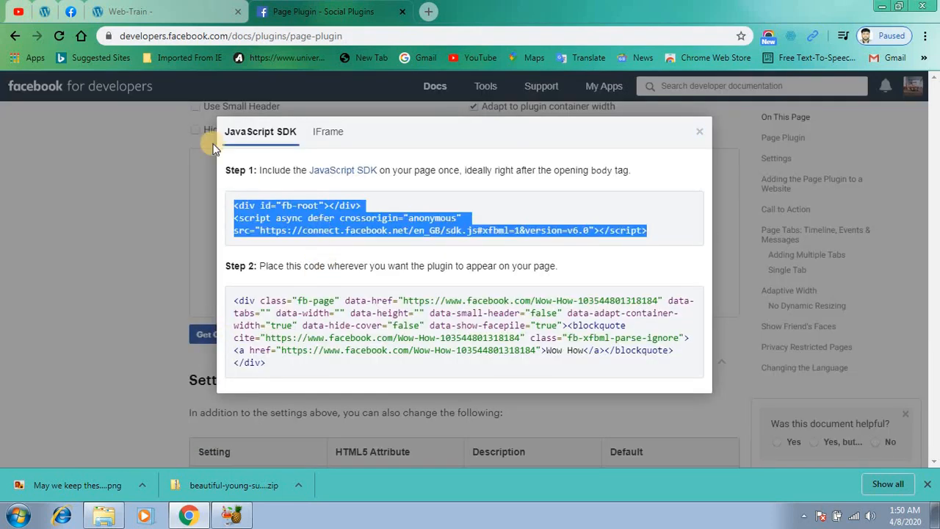
left_click(162, 11)
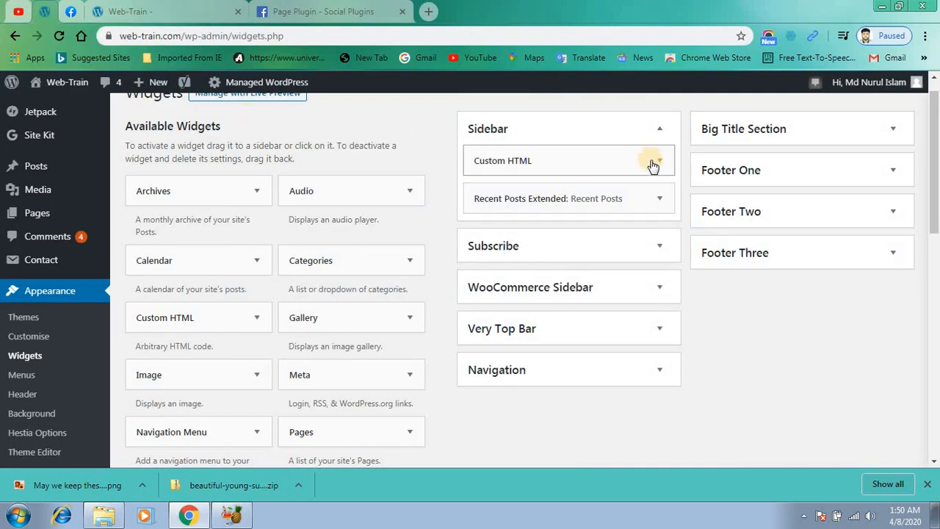
Fill the Sidebar Custom HTML widget with the SDK snippet and Wow How page code and save it
left_click(654, 160)
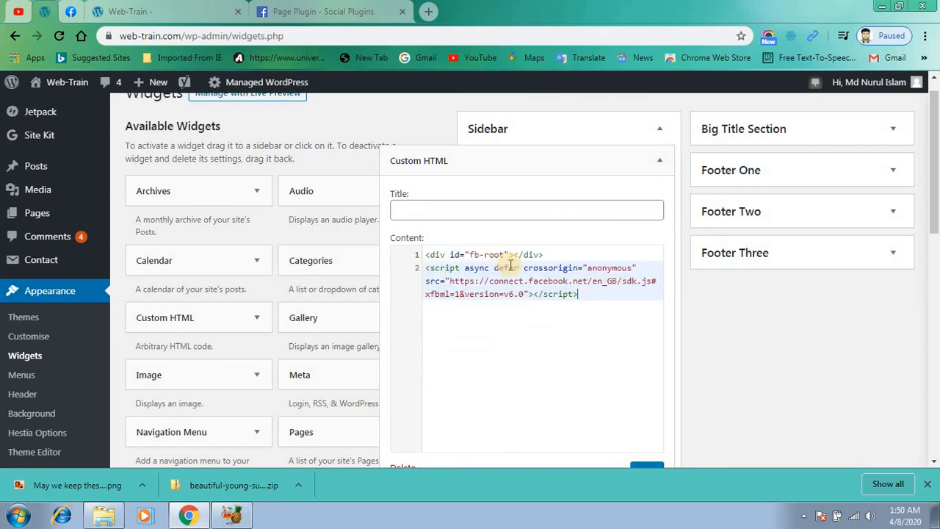
left_click(323, 11)
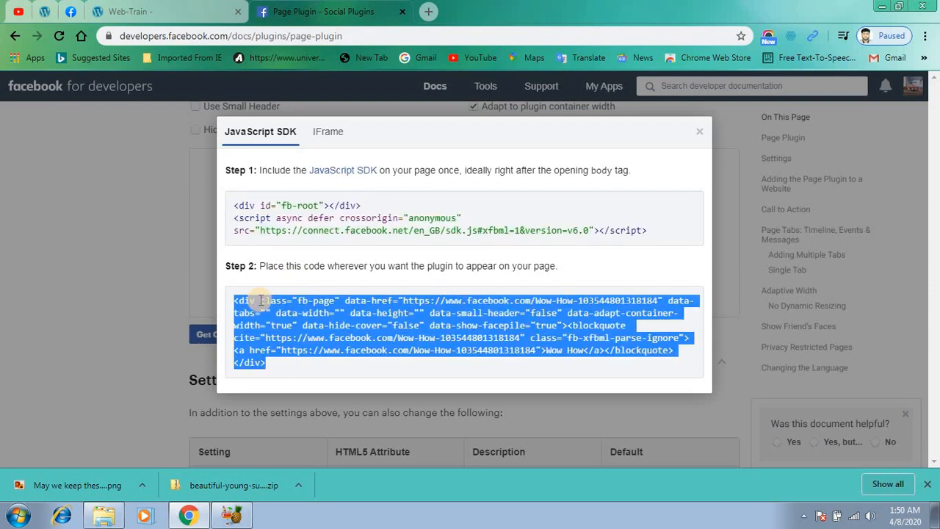
mouse_move(46, 12)
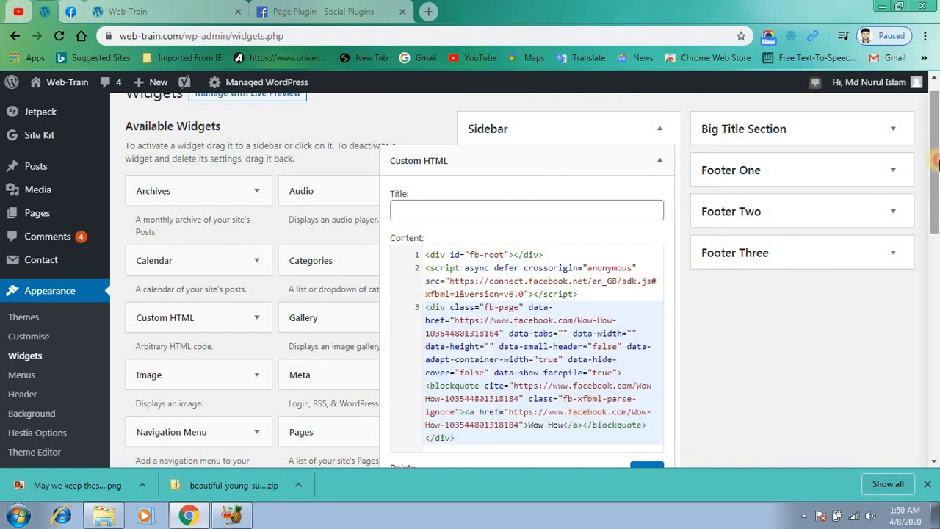
scroll("down", 3)
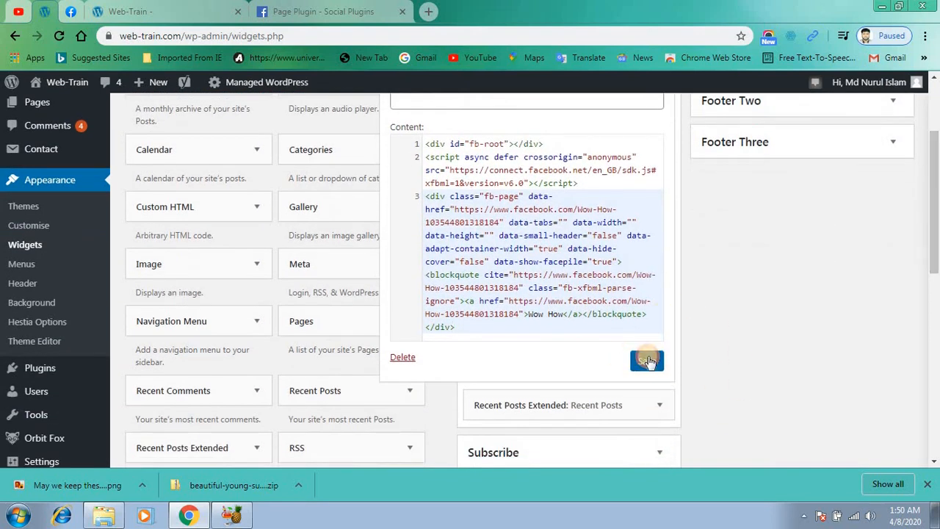
left_click(646, 360)
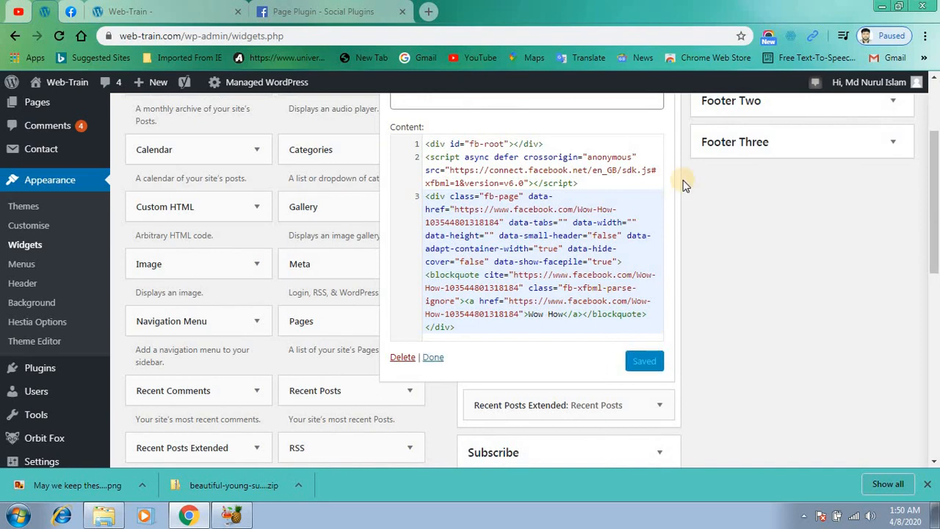
scroll("up", 3)
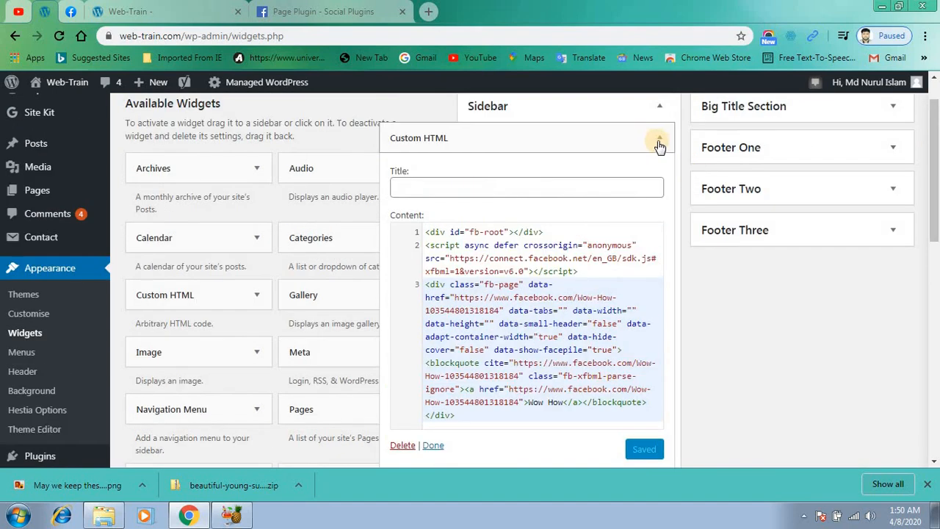
Collapse the widget and reload the web-train.com homepage to see the Wow How box above Recent Posts
left_click(659, 138)
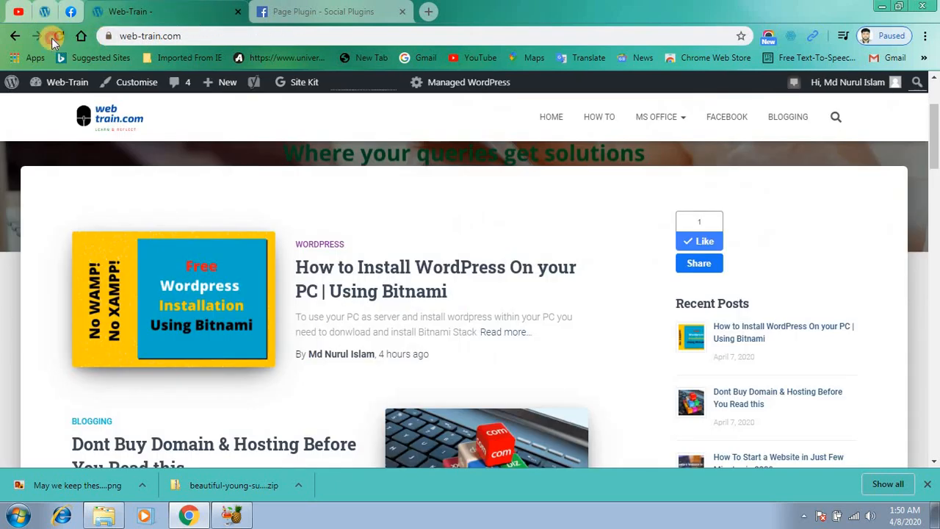
left_click(52, 35)
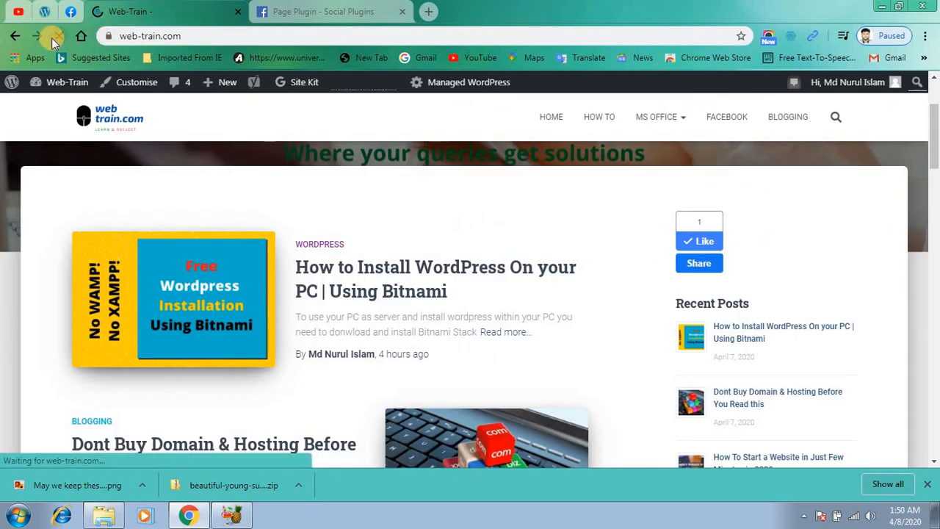
left_click(16, 36)
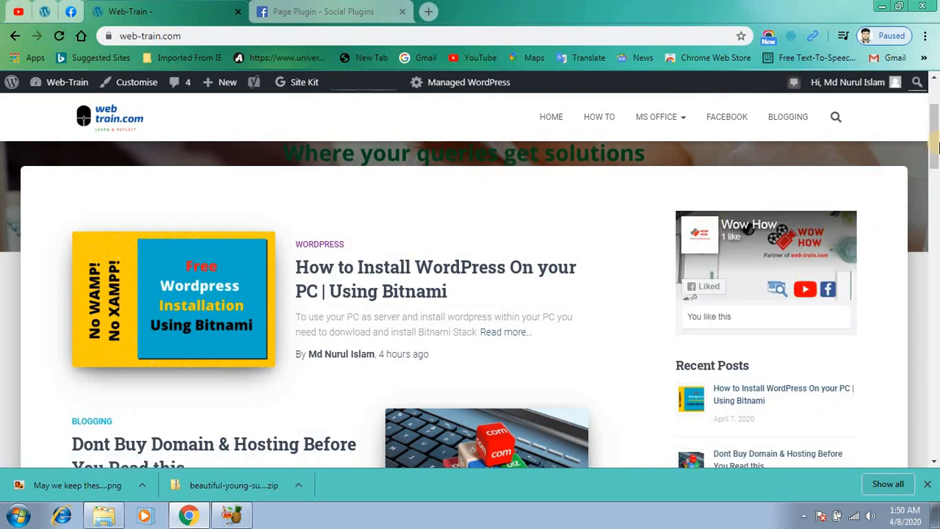
mouse_move(870, 256)
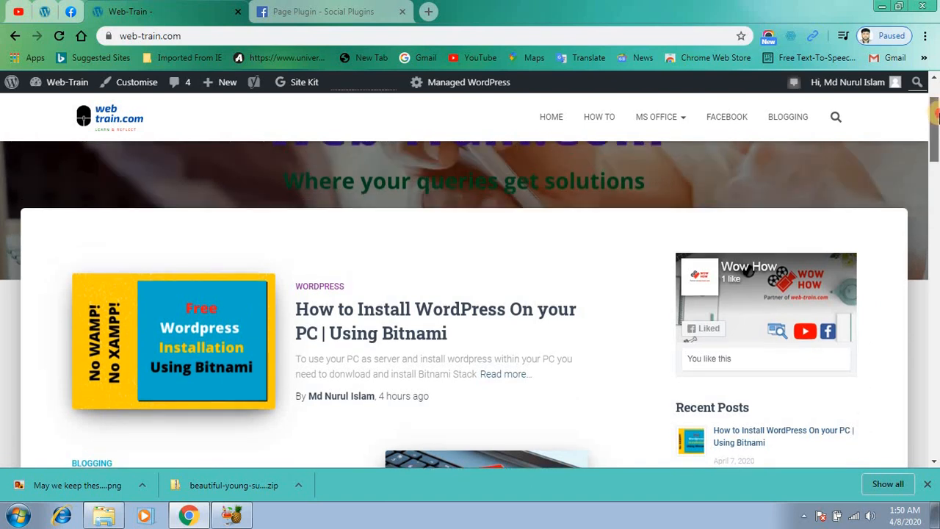
scroll("down", 3)
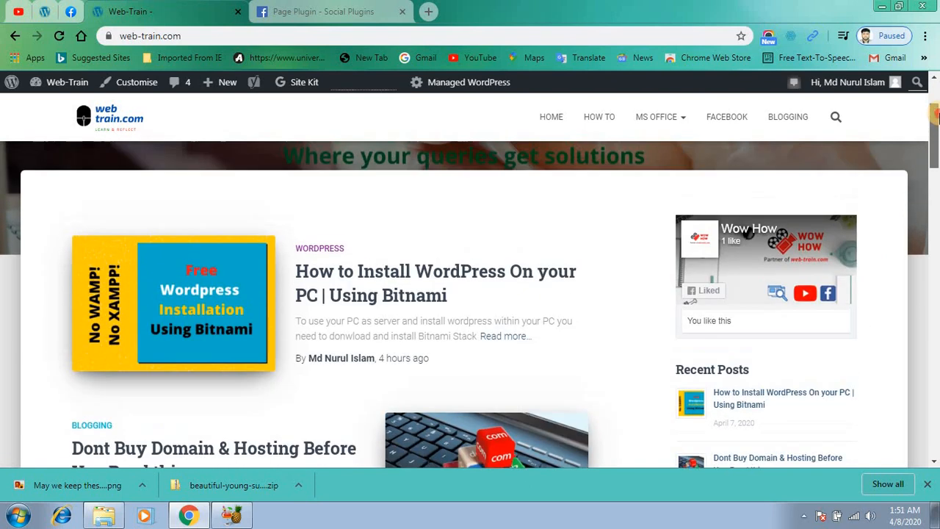